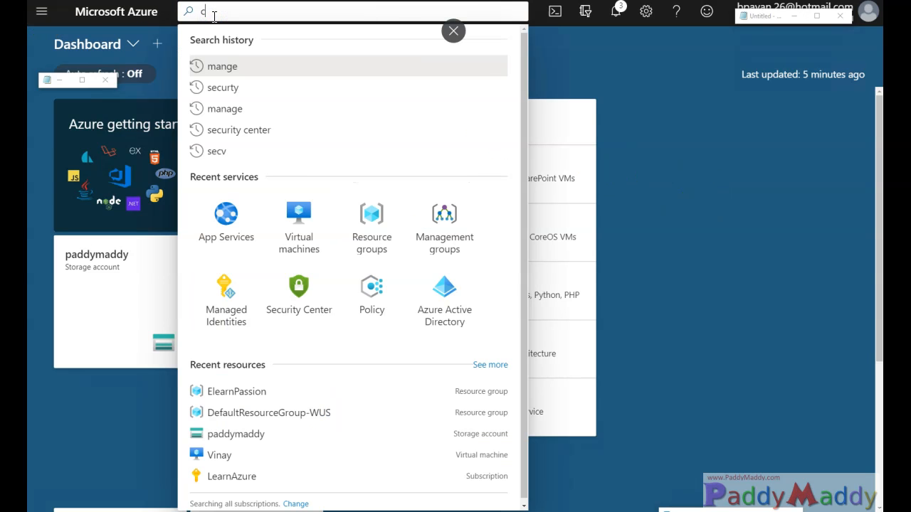
Step: Search 'contrai' and open the Container registries service list
{"action": "type", "text": "ontrai"}
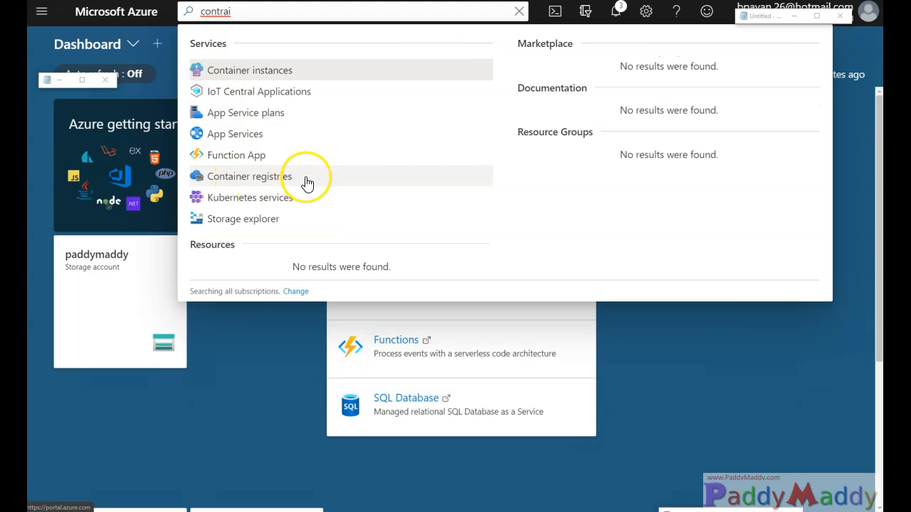
{"action": "mouse_move", "coordinate": [219, 69]}
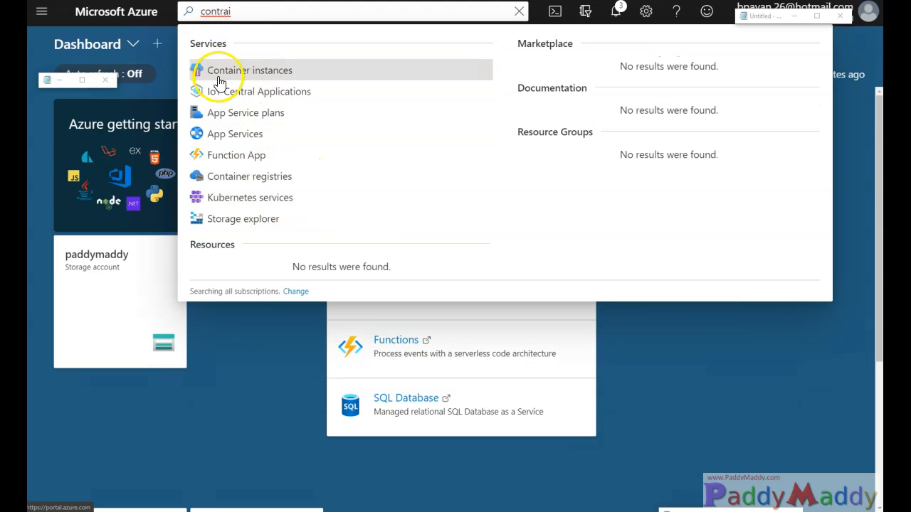
{"action": "mouse_move", "coordinate": [263, 175]}
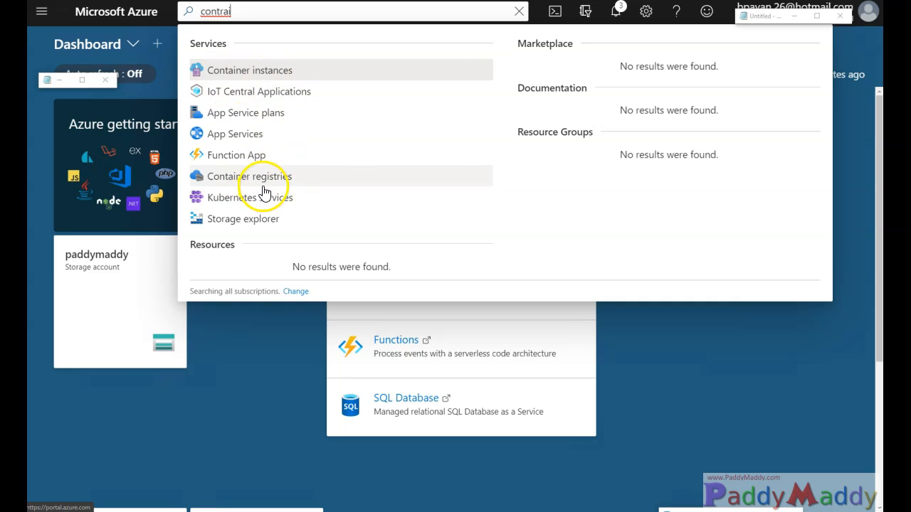
{"action": "left_click", "coordinate": [248, 176]}
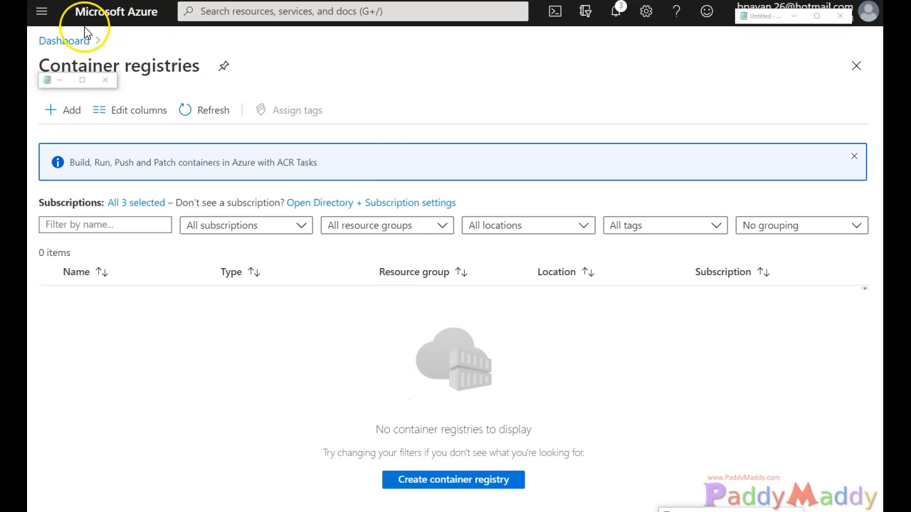
{"action": "mouse_move", "coordinate": [256, 89]}
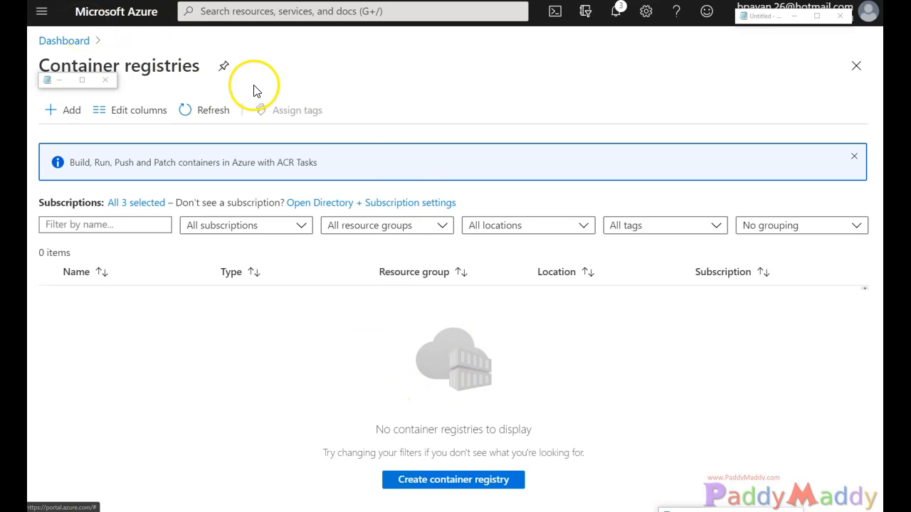
{"action": "left_click", "coordinate": [41, 12]}
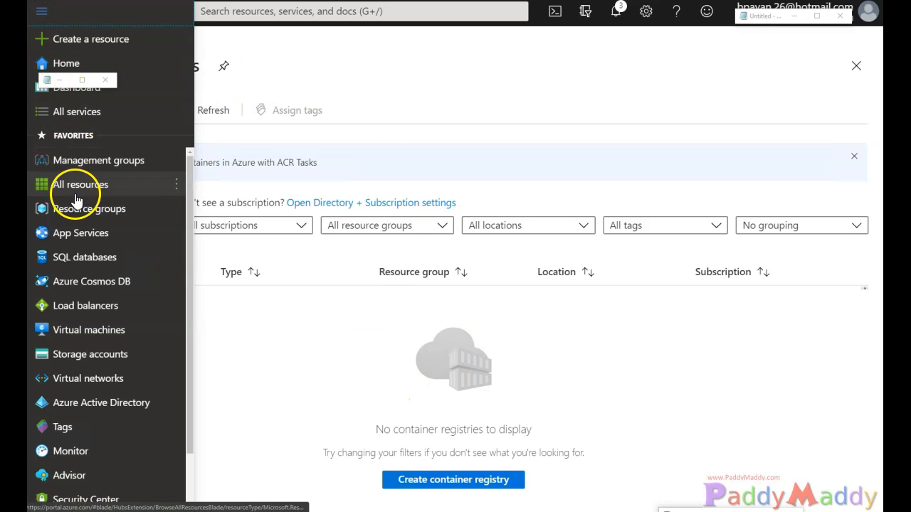
{"action": "mouse_move", "coordinate": [88, 190]}
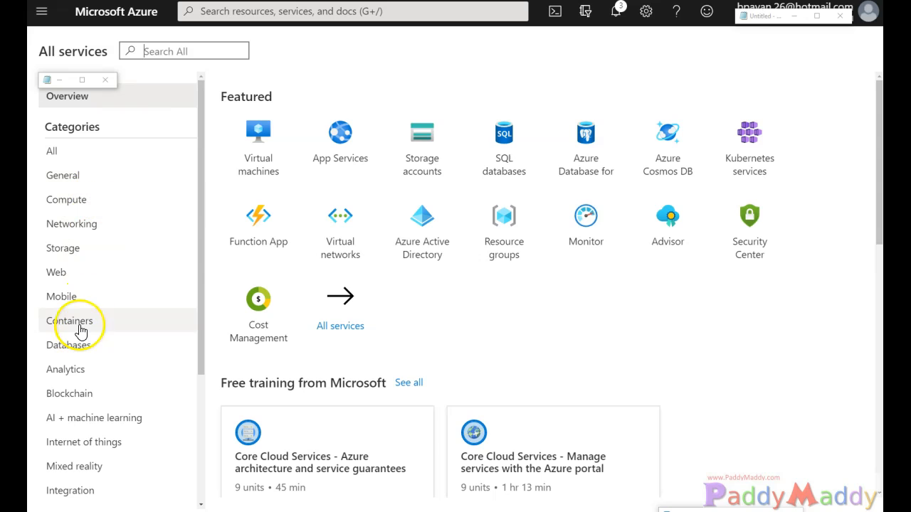
{"action": "left_click", "coordinate": [72, 320]}
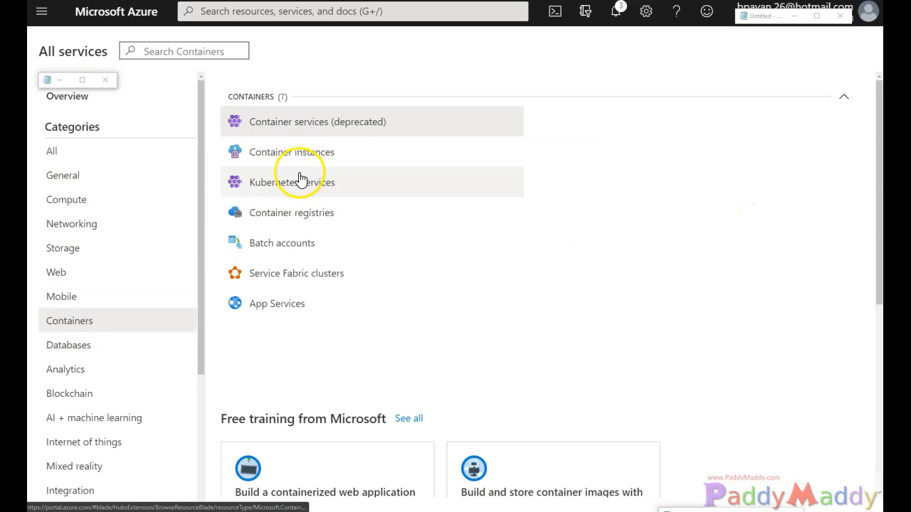
{"action": "left_click", "coordinate": [291, 212]}
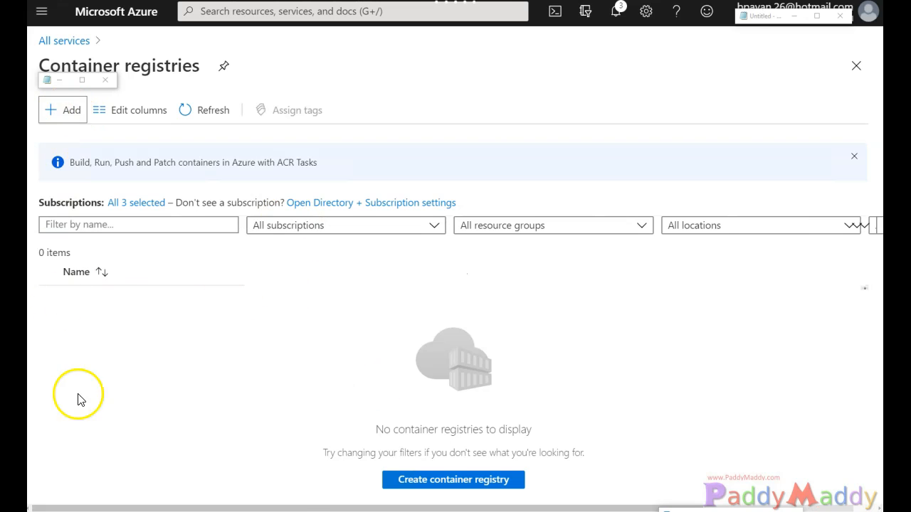
Step: Start a new registry with a new resource group named ContainerRegistryDemo
{"action": "left_click", "coordinate": [452, 479]}
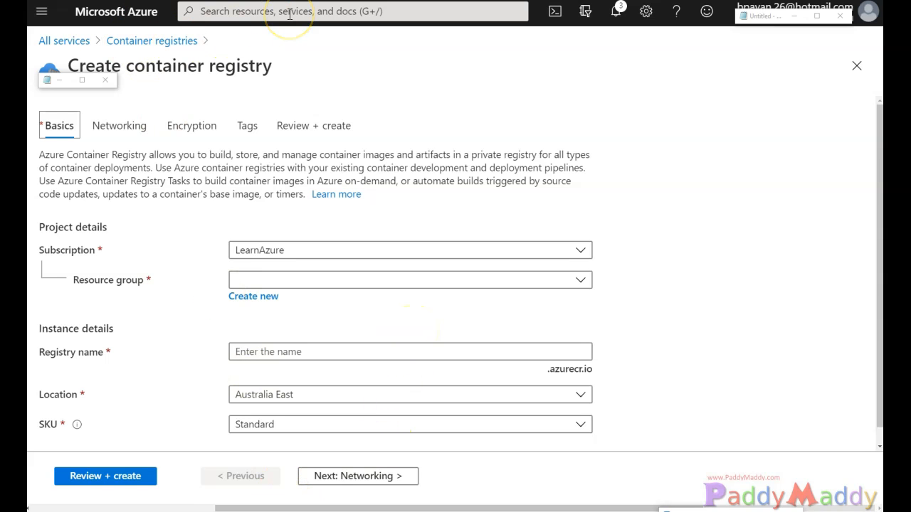
{"action": "left_click", "coordinate": [253, 296]}
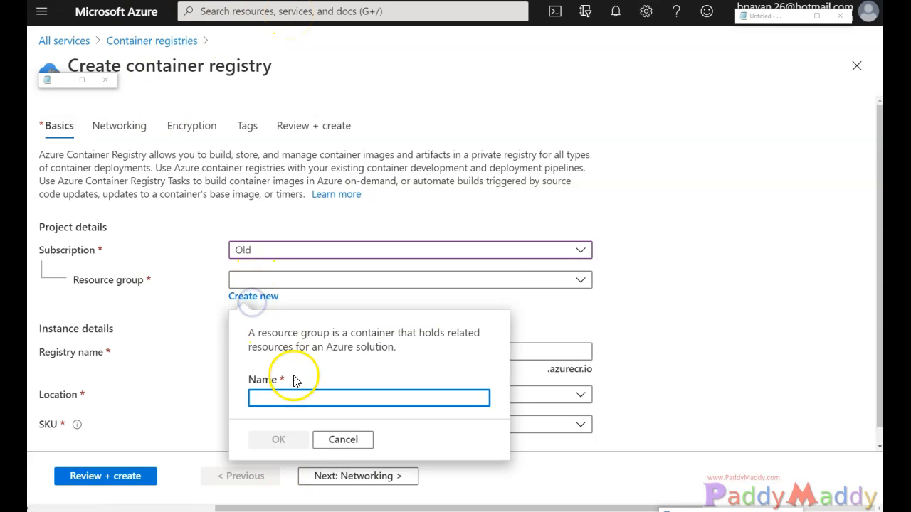
{"action": "type", "text": "container registry"}
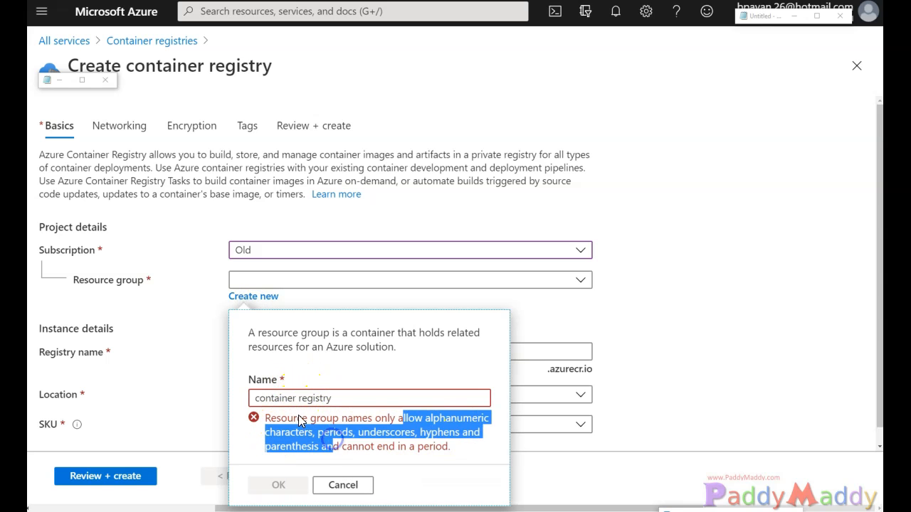
{"action": "type", "text": "containerregistry"}
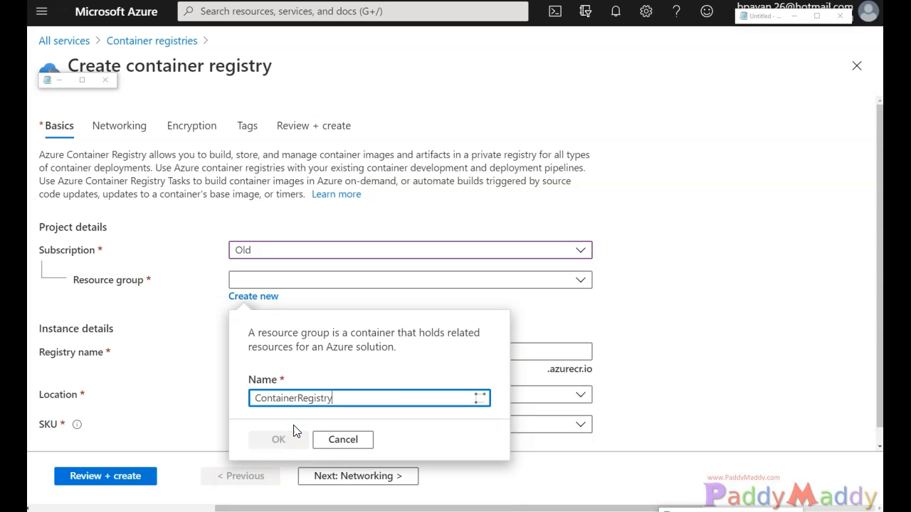
{"action": "type", "text": "Demo"}
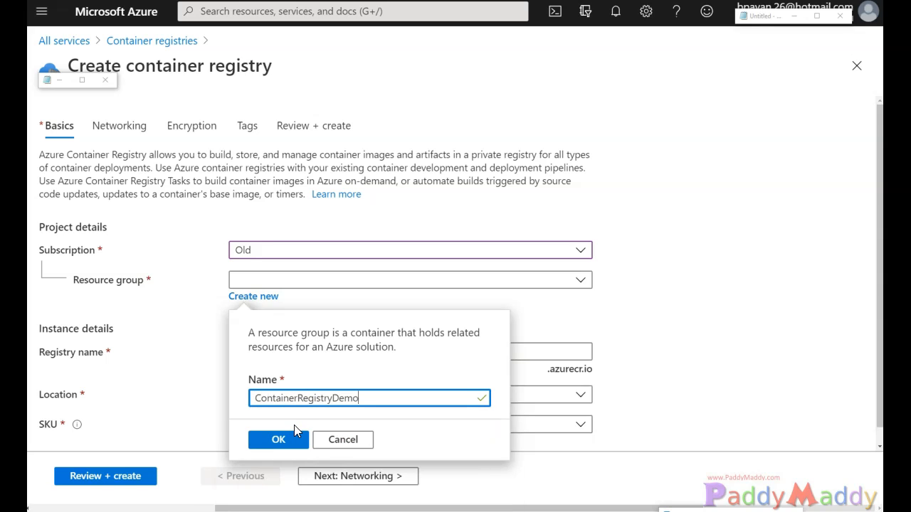
{"action": "left_click", "coordinate": [278, 439]}
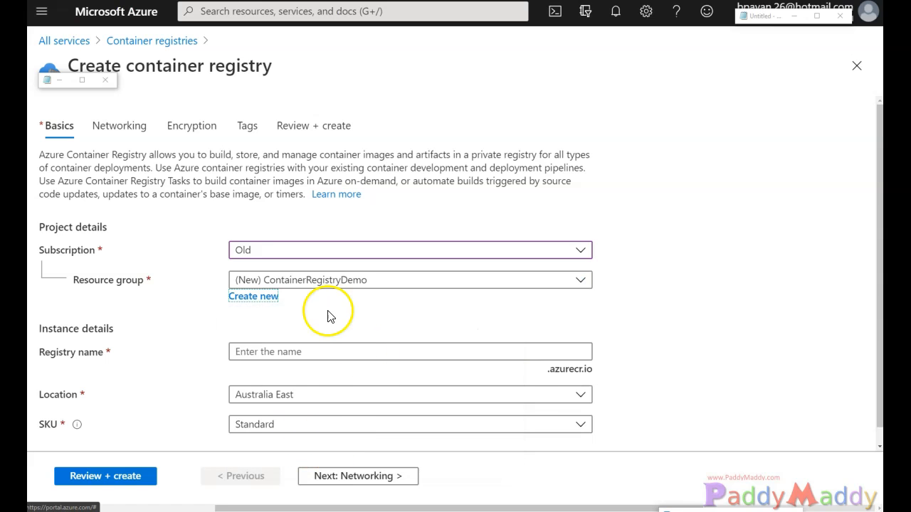
Step: Enter the registry name containerregistryDemoapp until it is accepted
{"action": "left_click", "coordinate": [409, 351]}
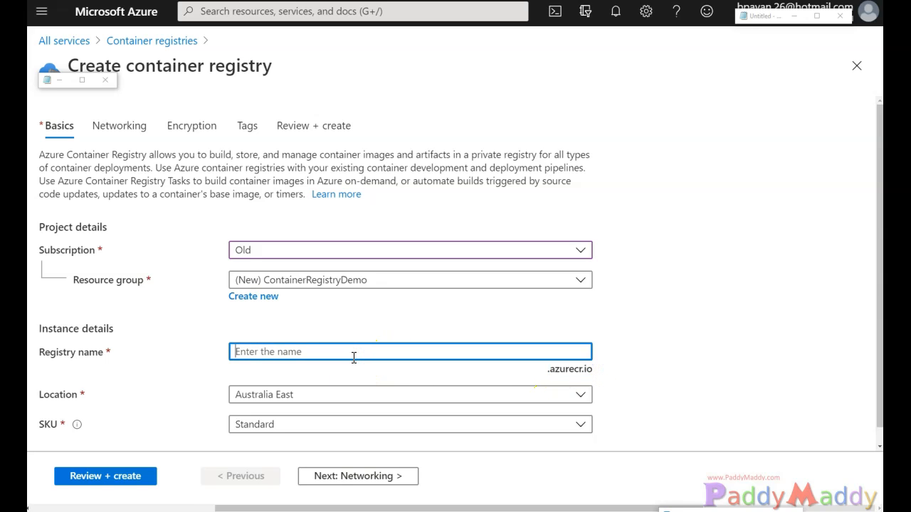
{"action": "type", "text": "container registry"}
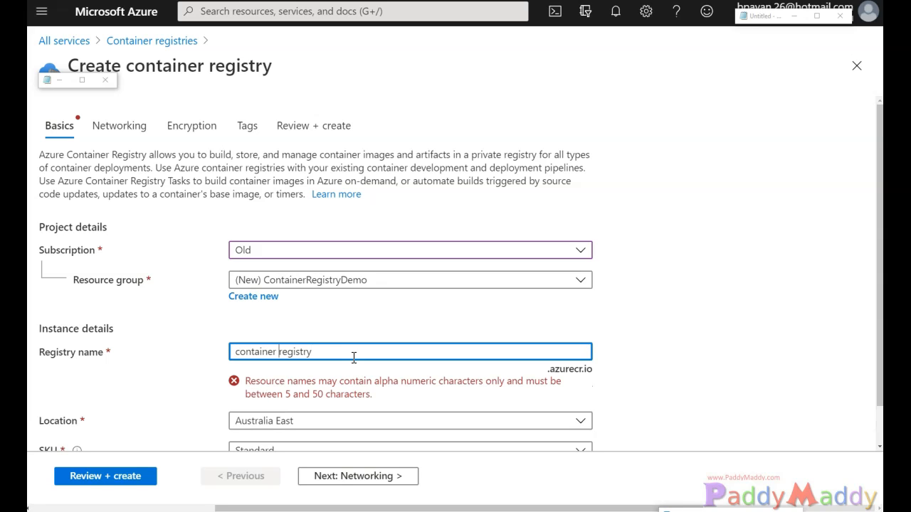
{"action": "type", "text": "containerregistry"}
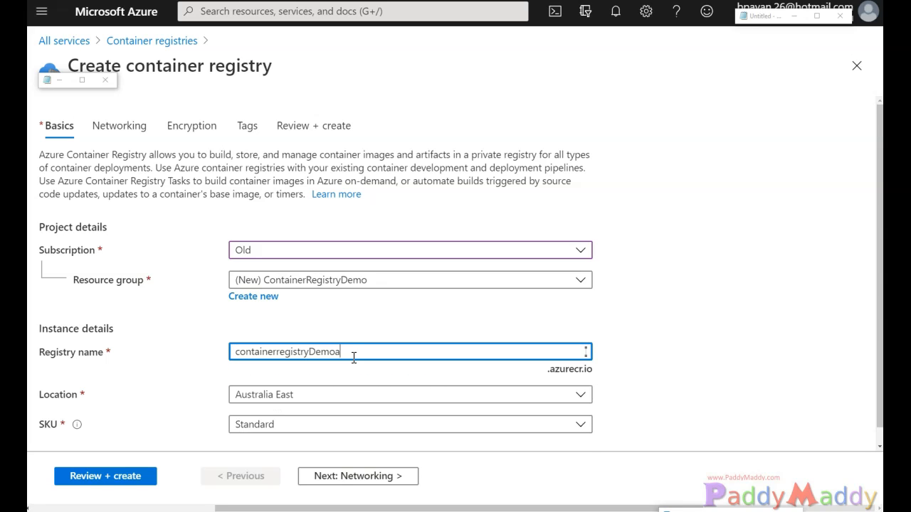
{"action": "type", "text": "app"}
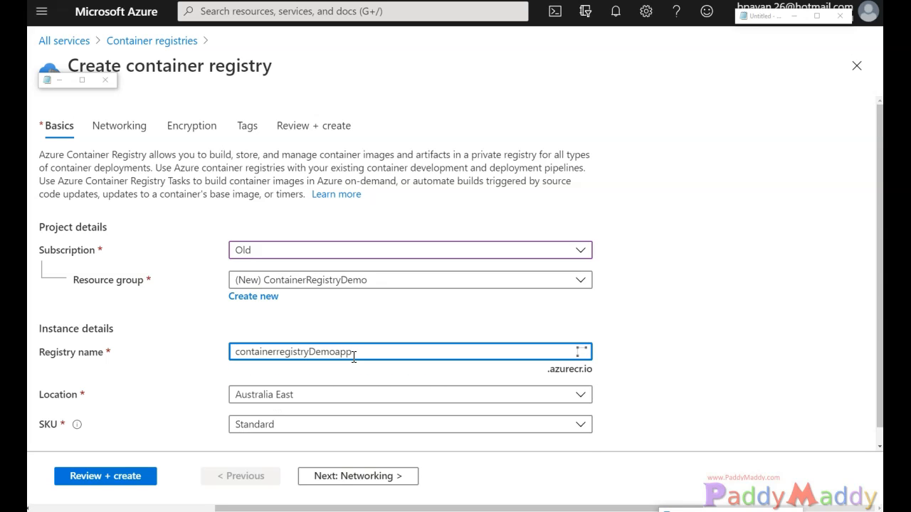
{"action": "mouse_move", "coordinate": [615, 398]}
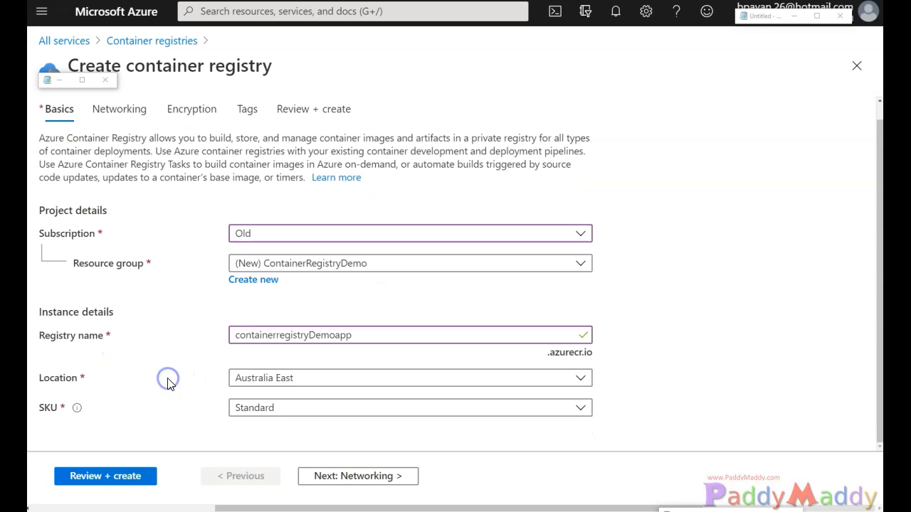
Step: Browse the Location region list down toward the West US entries
{"action": "left_click", "coordinate": [409, 378]}
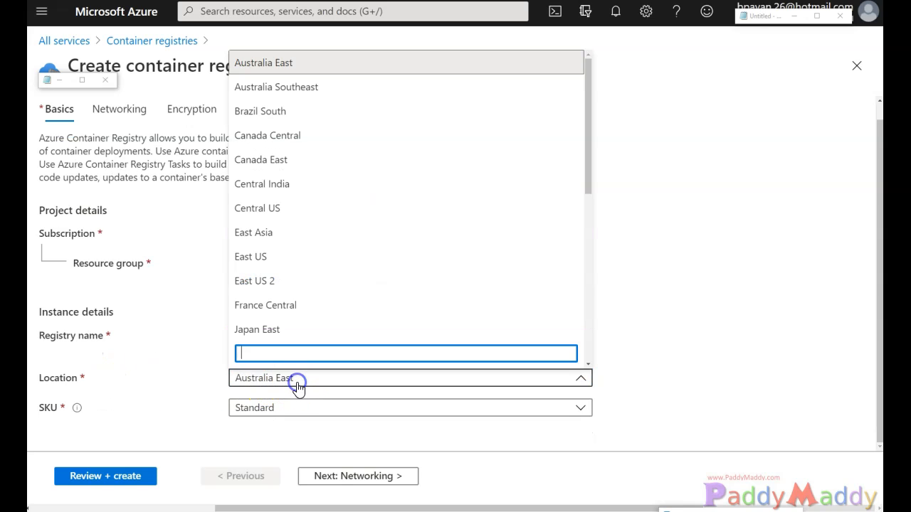
{"action": "mouse_move", "coordinate": [286, 252]}
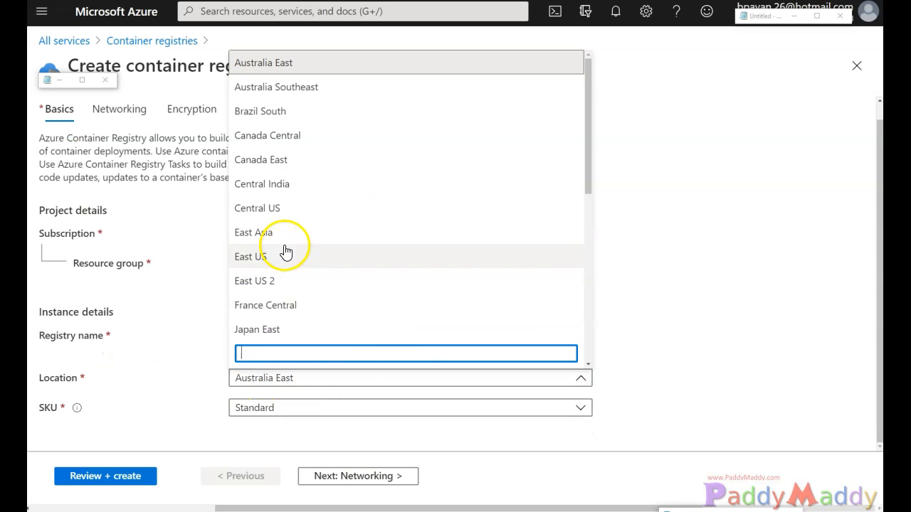
{"action": "mouse_move", "coordinate": [277, 212]}
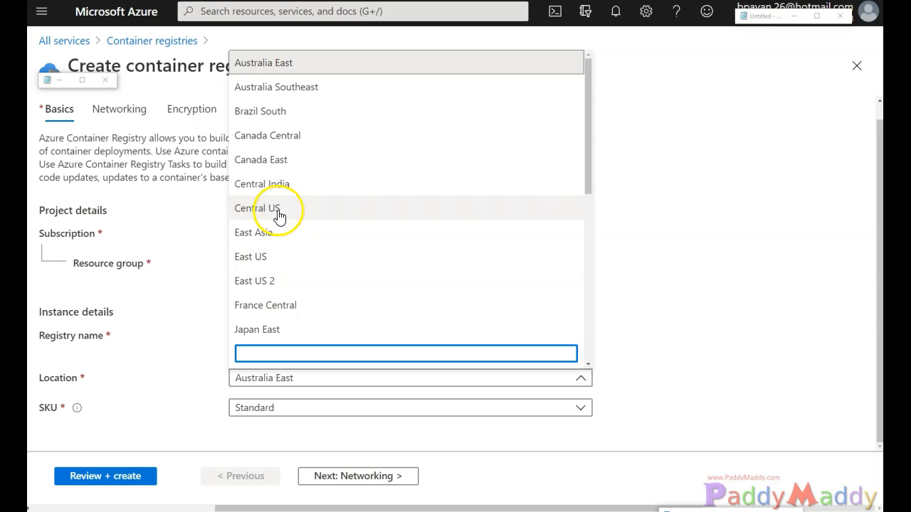
{"action": "mouse_move", "coordinate": [275, 226]}
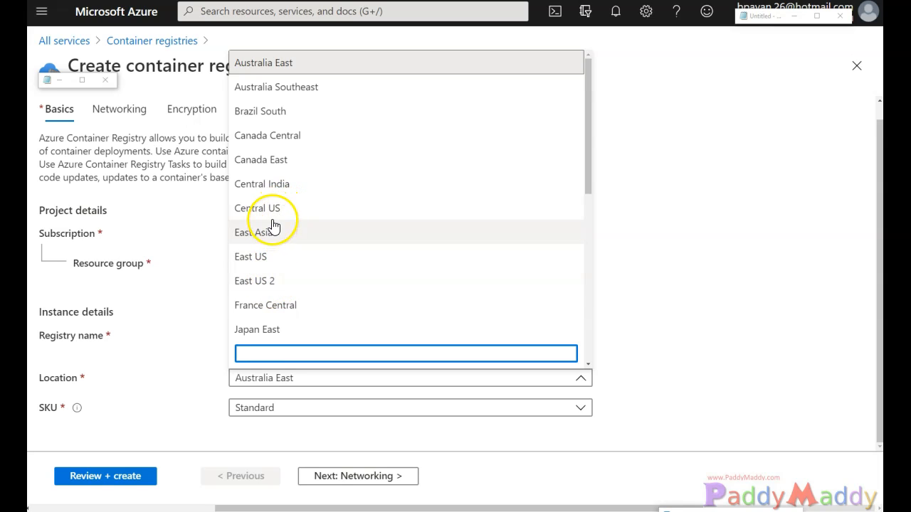
{"action": "mouse_move", "coordinate": [309, 244]}
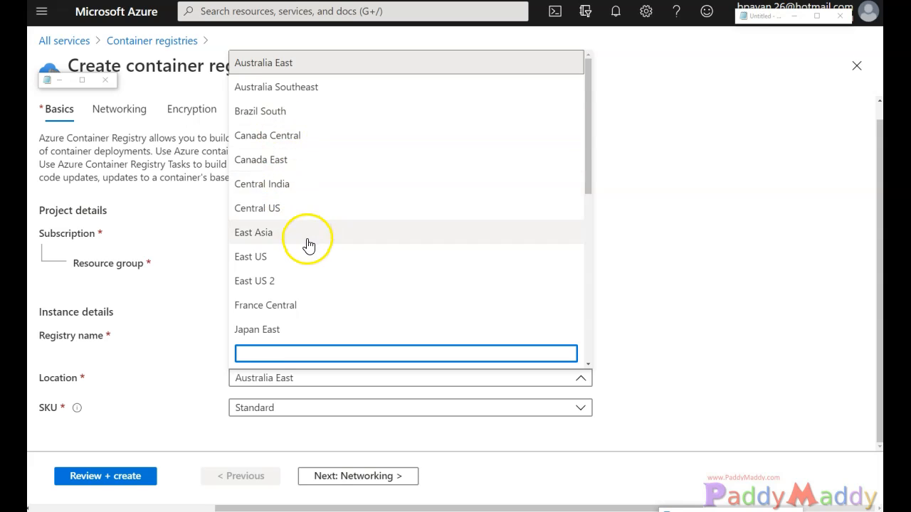
{"action": "scroll", "scroll_direction": "down", "scroll_amount": 3}
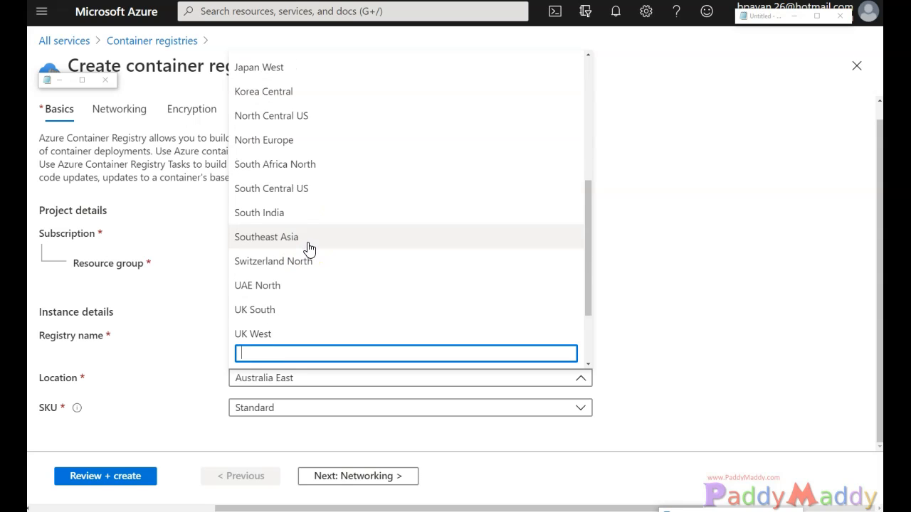
{"action": "scroll", "scroll_direction": "down", "scroll_amount": 3}
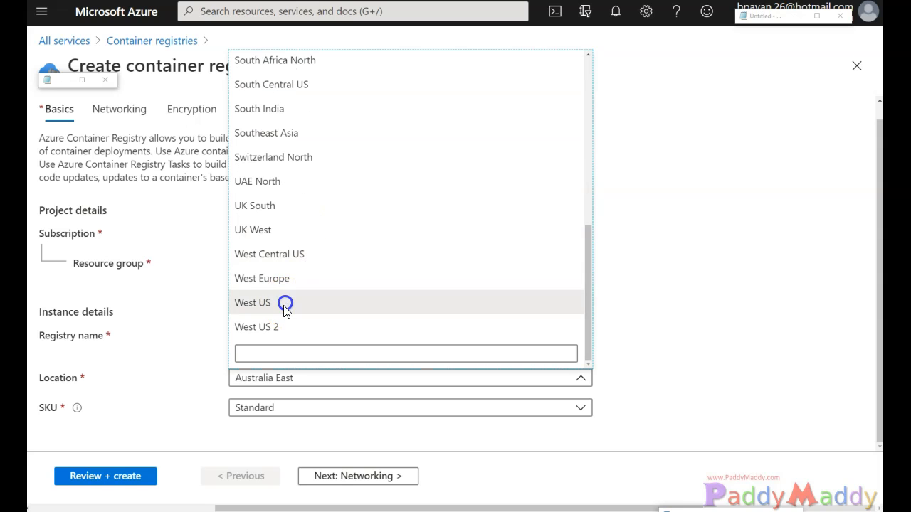
Step: Set location West US and SKU Premium, then choose the Basic SKU
{"action": "left_click", "coordinate": [410, 407]}
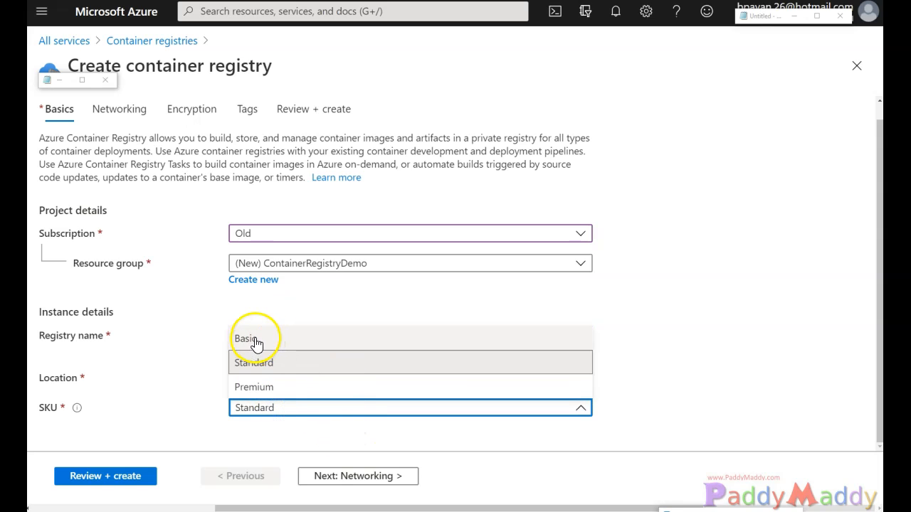
{"action": "left_click", "coordinate": [253, 362]}
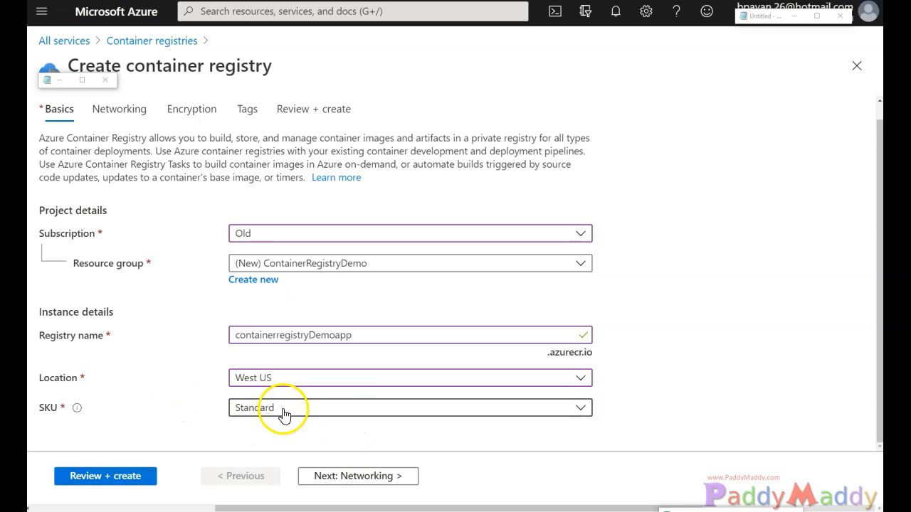
{"action": "left_click", "coordinate": [409, 407]}
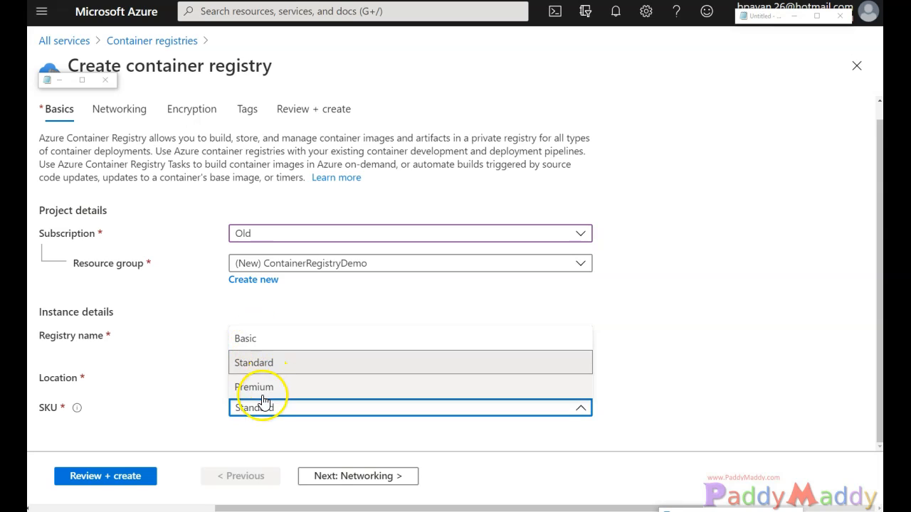
{"action": "left_click", "coordinate": [254, 386]}
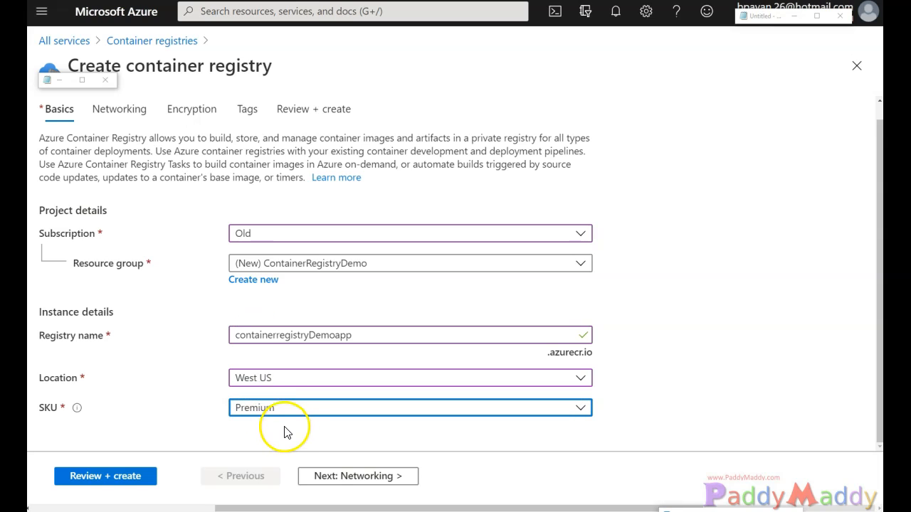
{"action": "mouse_move", "coordinate": [58, 427]}
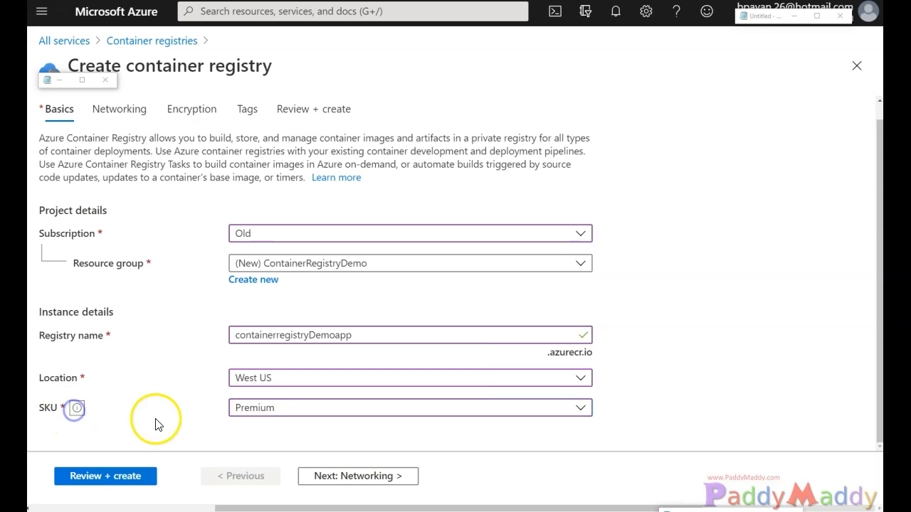
{"action": "left_click", "coordinate": [409, 407]}
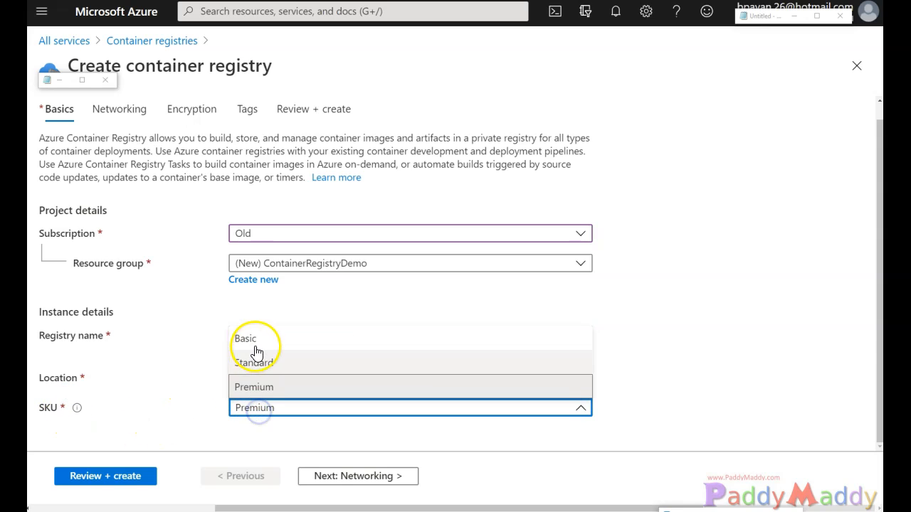
{"action": "left_click", "coordinate": [358, 476]}
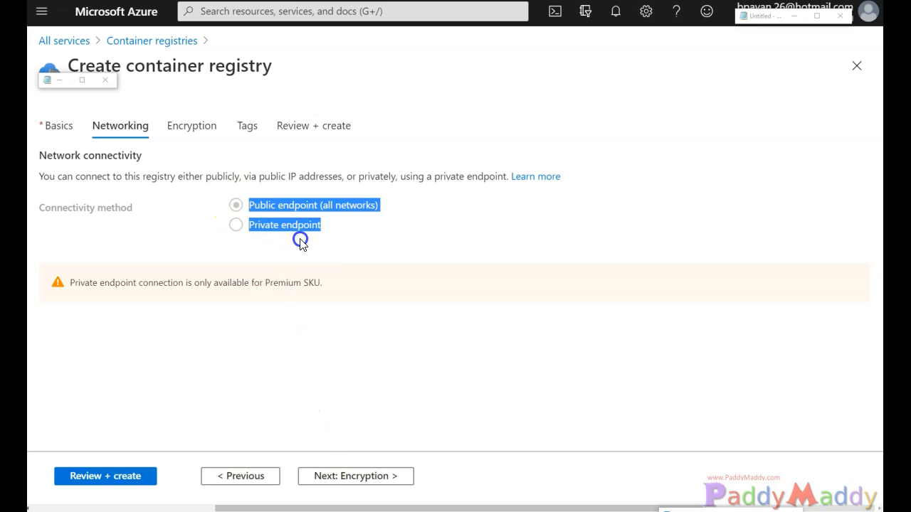
Step: Switch the SKU back to Premium and select Private endpoint connectivity
{"action": "left_click", "coordinate": [59, 125]}
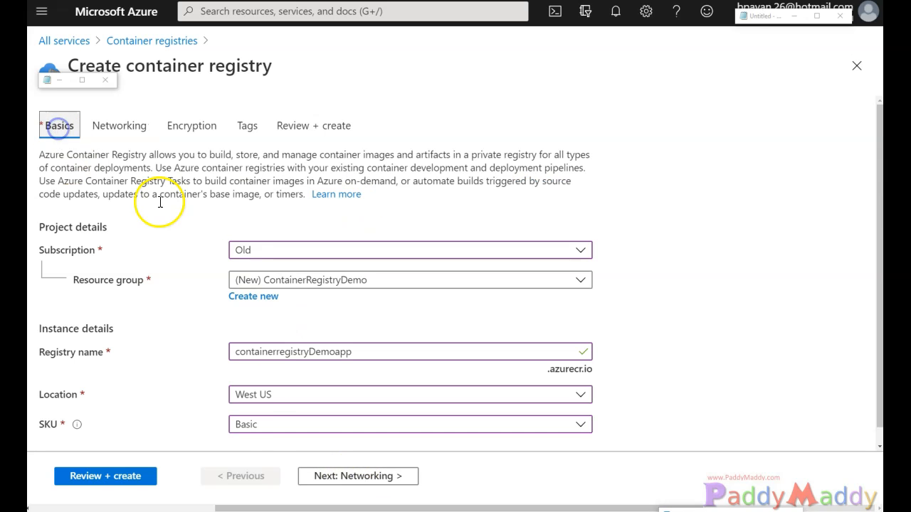
{"action": "left_click", "coordinate": [410, 424]}
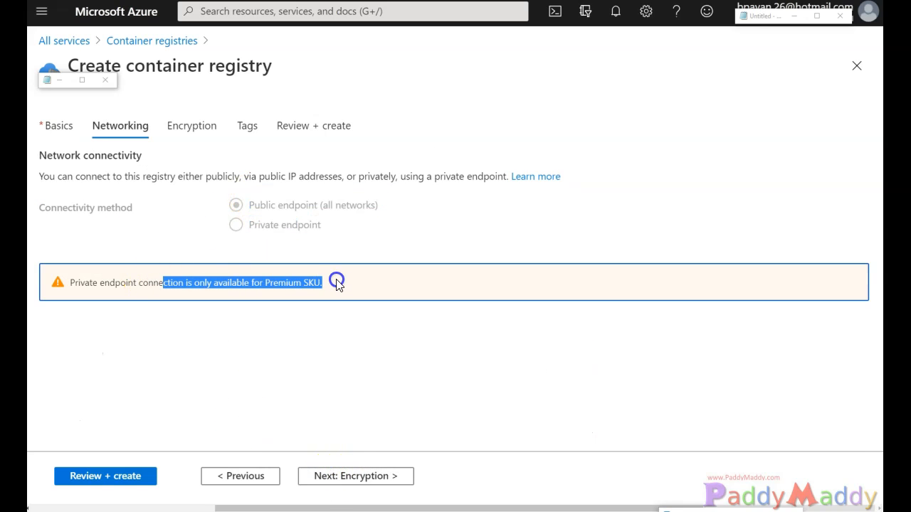
{"action": "left_click", "coordinate": [60, 126]}
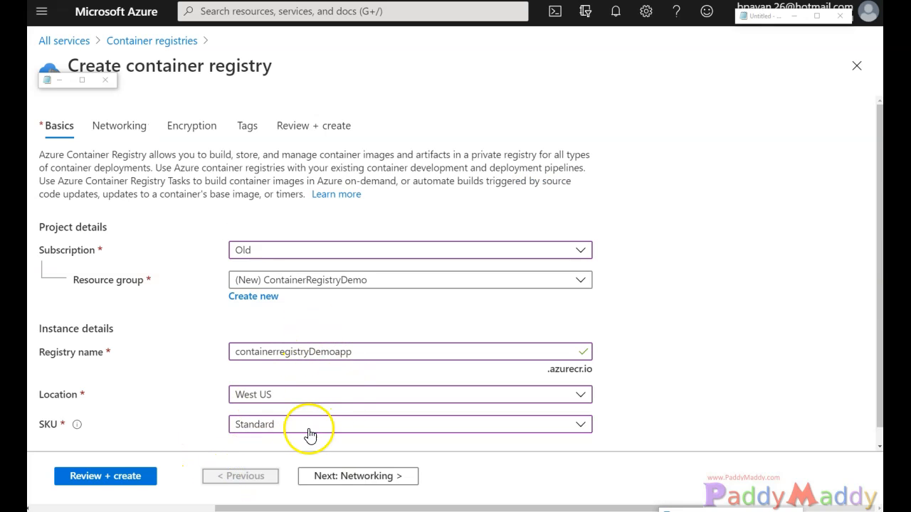
{"action": "left_click", "coordinate": [409, 424]}
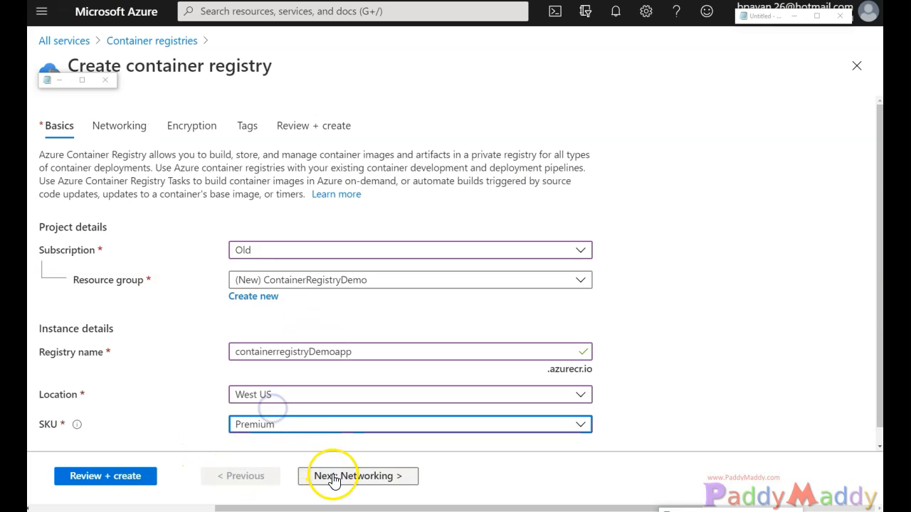
{"action": "left_click", "coordinate": [356, 476]}
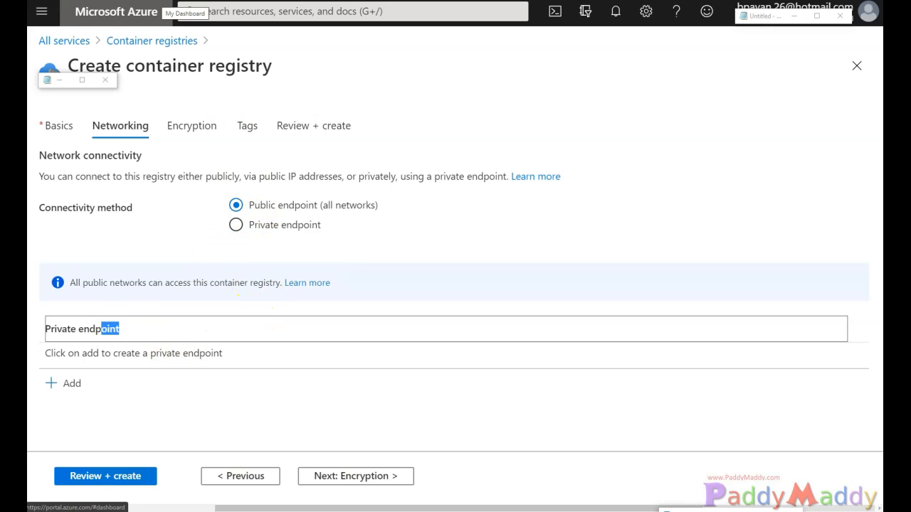
{"action": "left_click", "coordinate": [235, 224]}
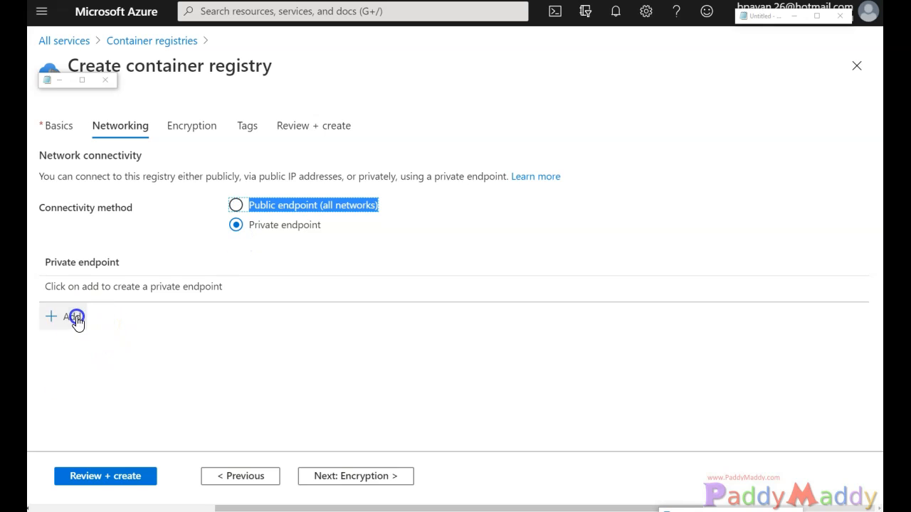
Step: Discard the private endpoint draft and choose Public endpoint (all networks)
{"action": "left_click", "coordinate": [62, 316]}
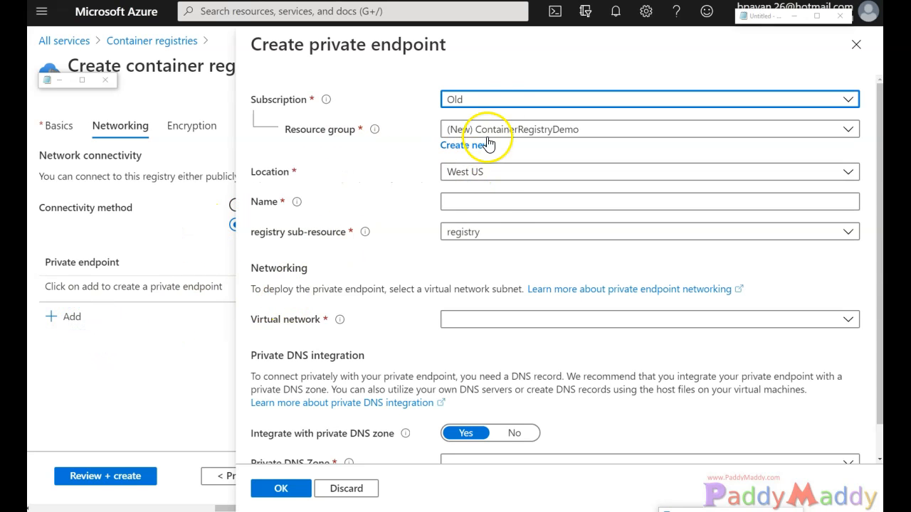
{"action": "mouse_move", "coordinate": [435, 204]}
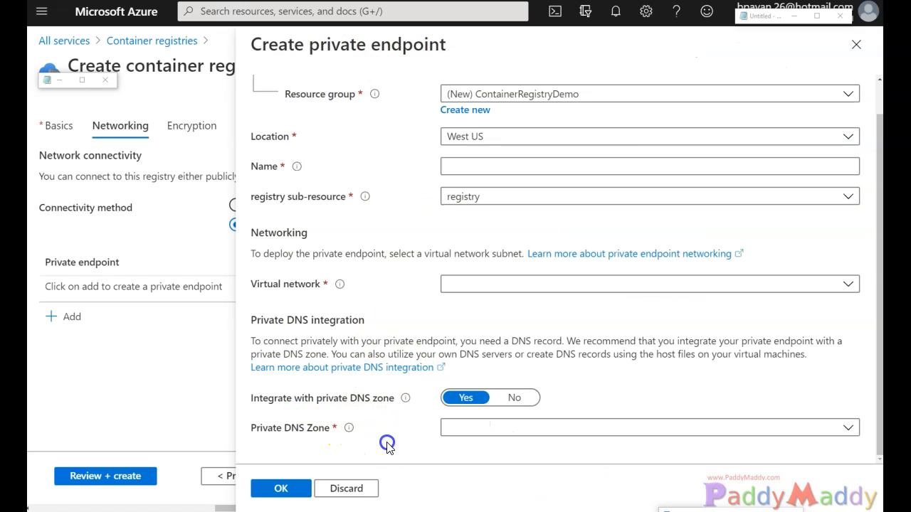
{"action": "mouse_move", "coordinate": [364, 500]}
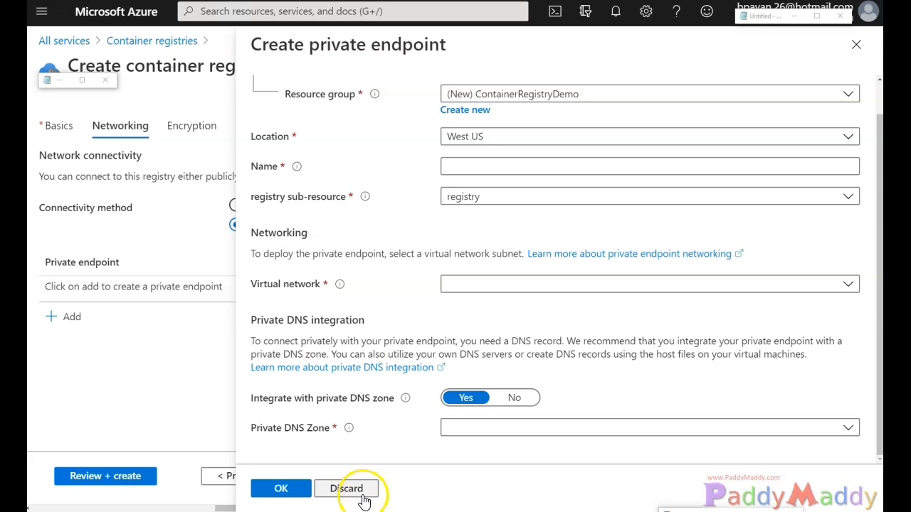
{"action": "left_click", "coordinate": [346, 488]}
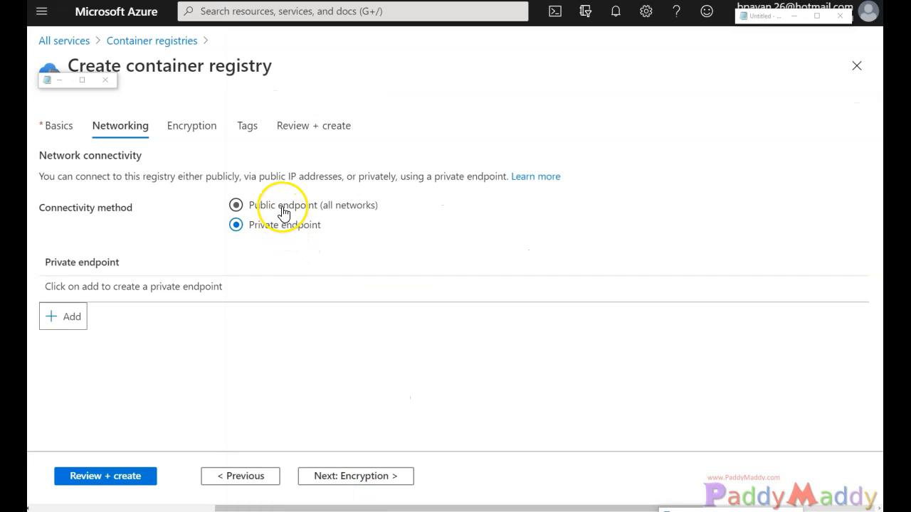
{"action": "left_click", "coordinate": [236, 205]}
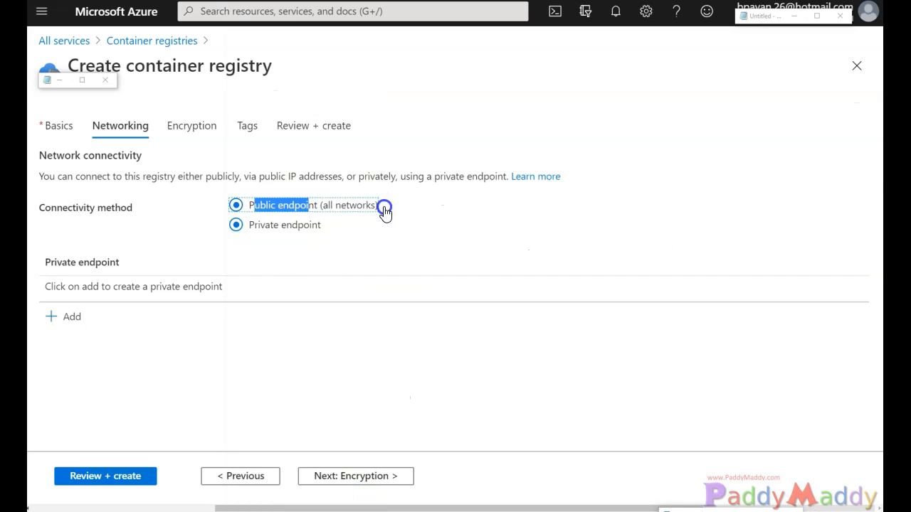
{"action": "left_click", "coordinate": [236, 225]}
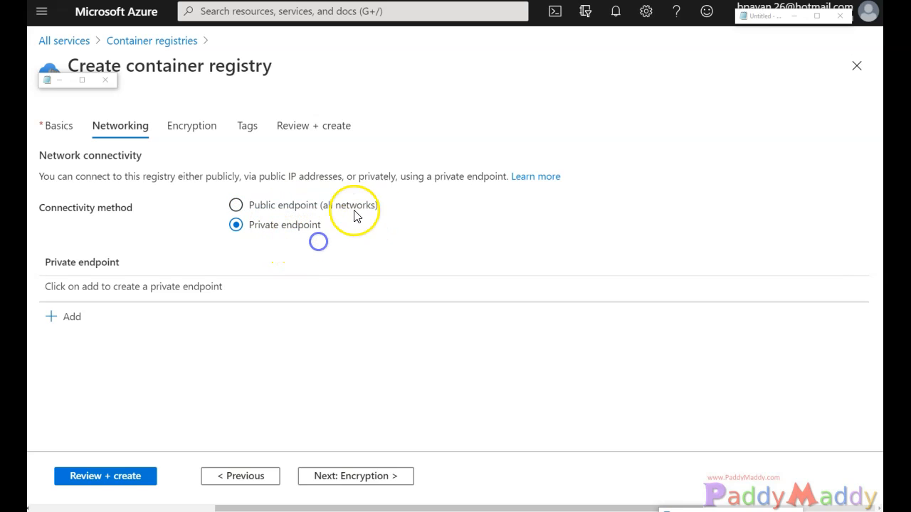
{"action": "left_click", "coordinate": [235, 204]}
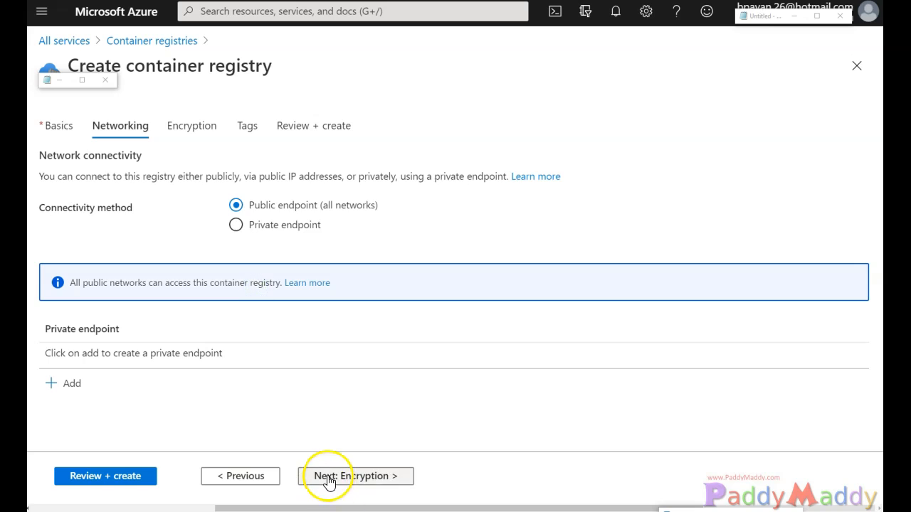
Step: Try customer-managed key encryption from a Key Vault, leaving it Disabled
{"action": "left_click", "coordinate": [356, 476]}
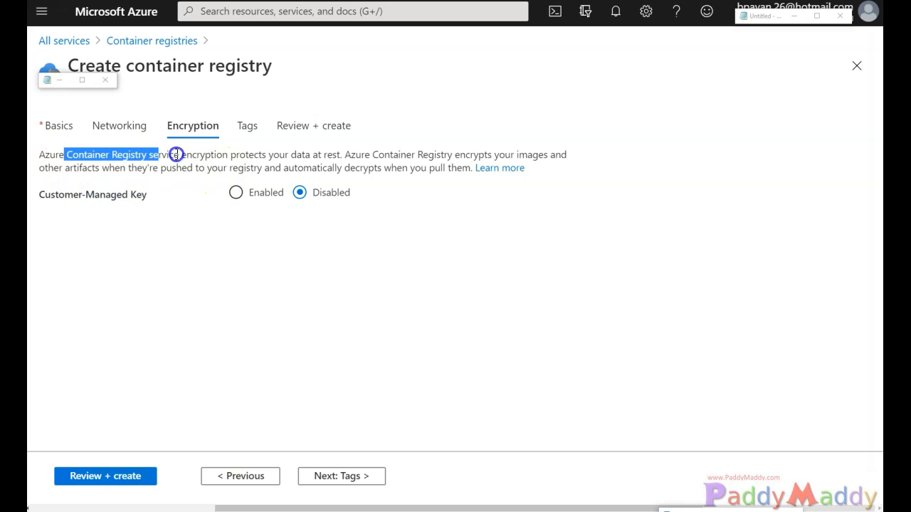
{"action": "left_click_drag", "start_coordinate": [159, 154], "coordinate": [345, 167]}
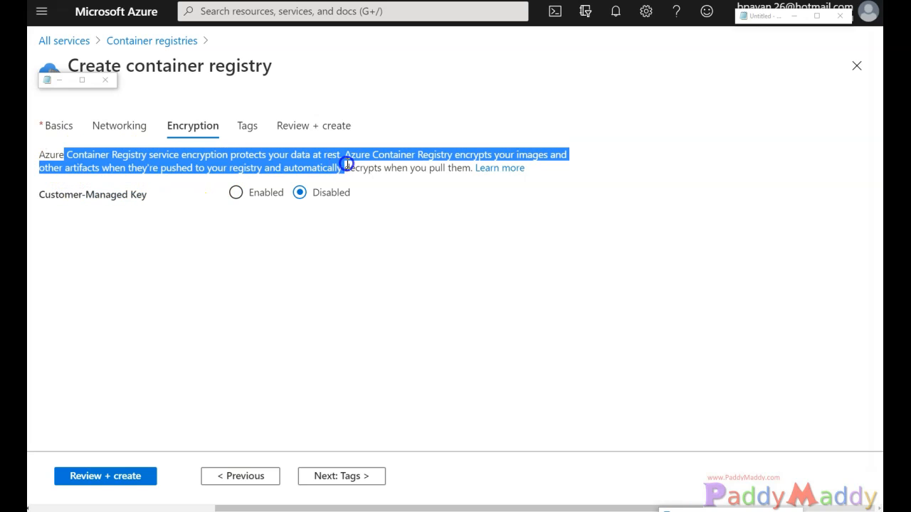
{"action": "mouse_move", "coordinate": [461, 146]}
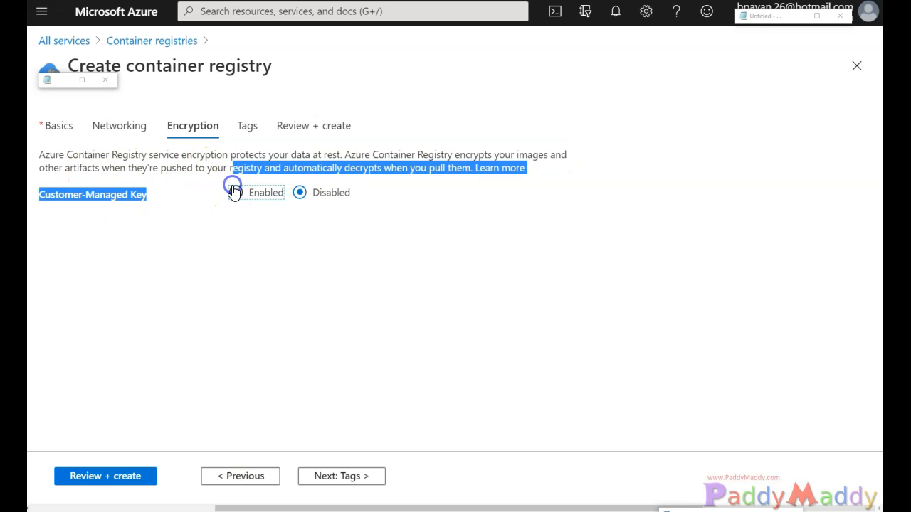
{"action": "left_click", "coordinate": [235, 192]}
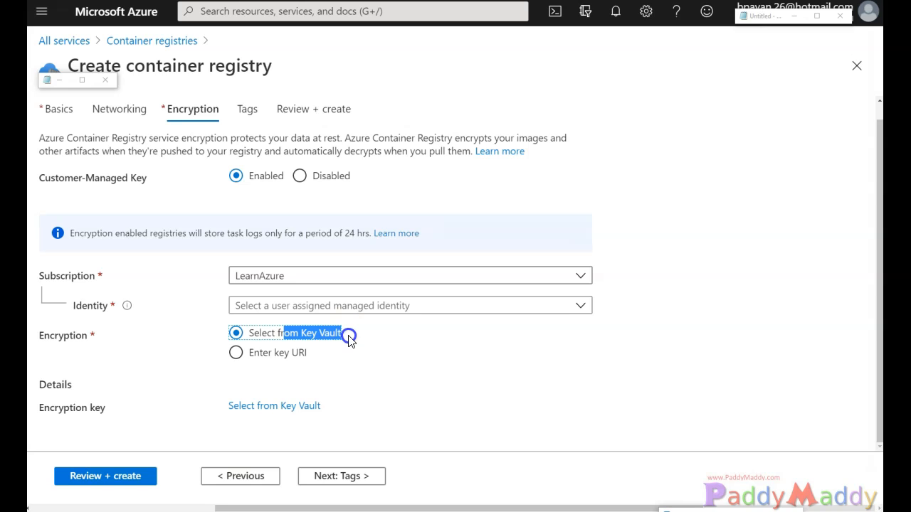
{"action": "mouse_move", "coordinate": [274, 405]}
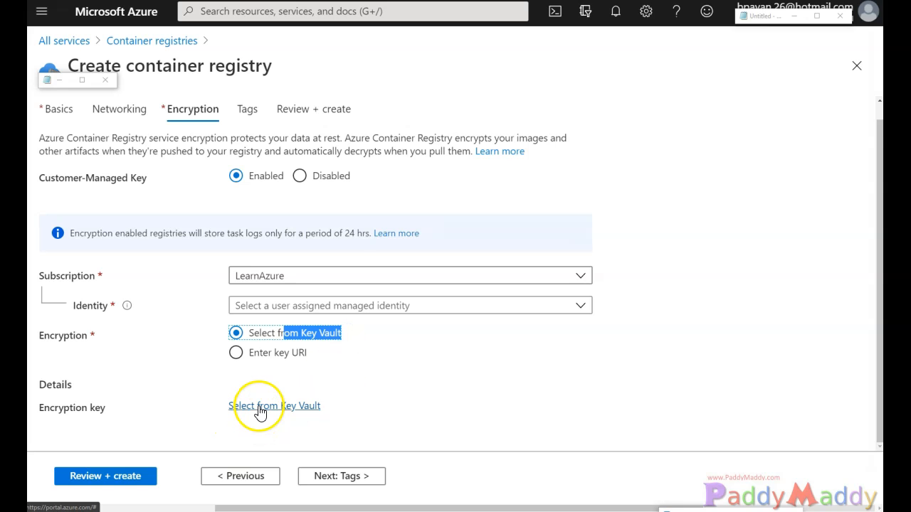
{"action": "left_click", "coordinate": [300, 192]}
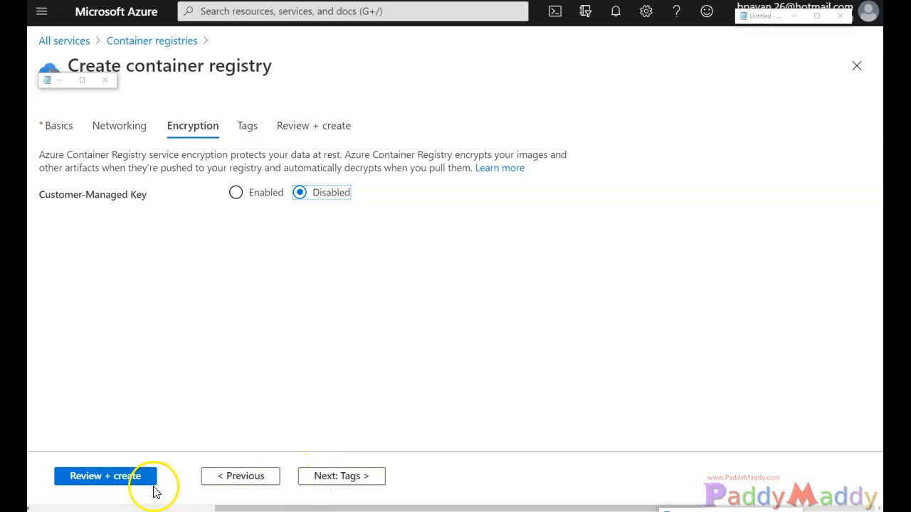
{"action": "mouse_move", "coordinate": [240, 476]}
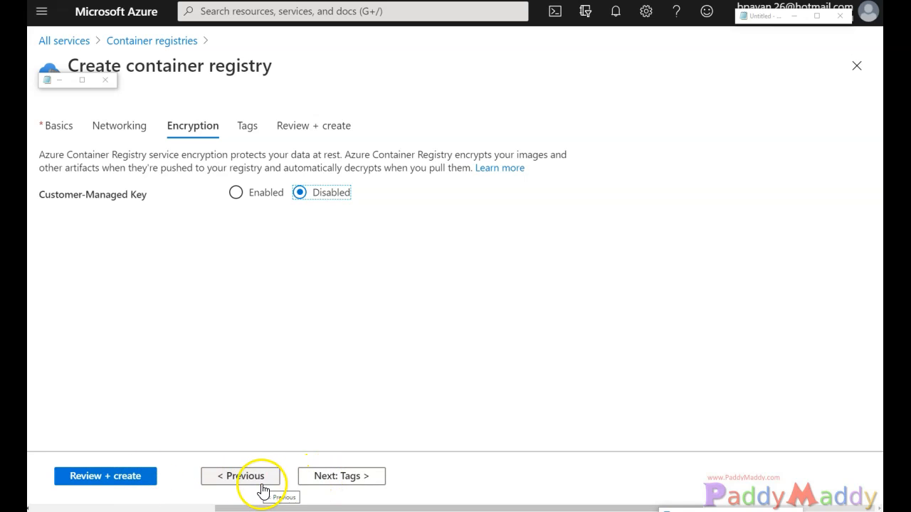
{"action": "mouse_move", "coordinate": [307, 449]}
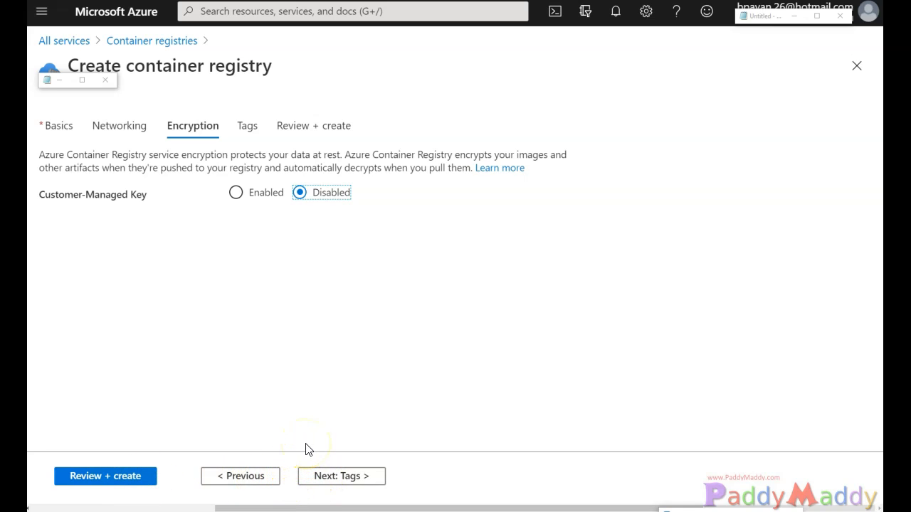
Step: Pass through Tags and Review, create containerregistryDemoapp and view its deployment
{"action": "left_click", "coordinate": [340, 475]}
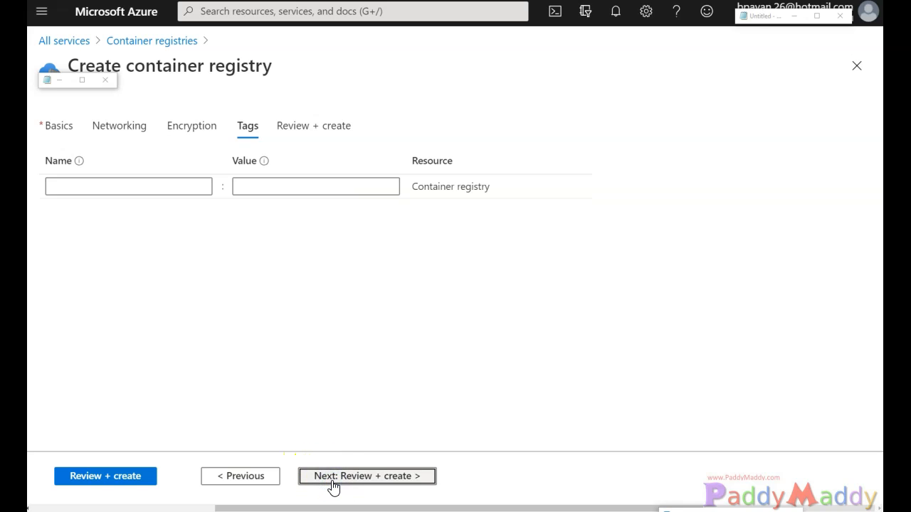
{"action": "left_click", "coordinate": [367, 476]}
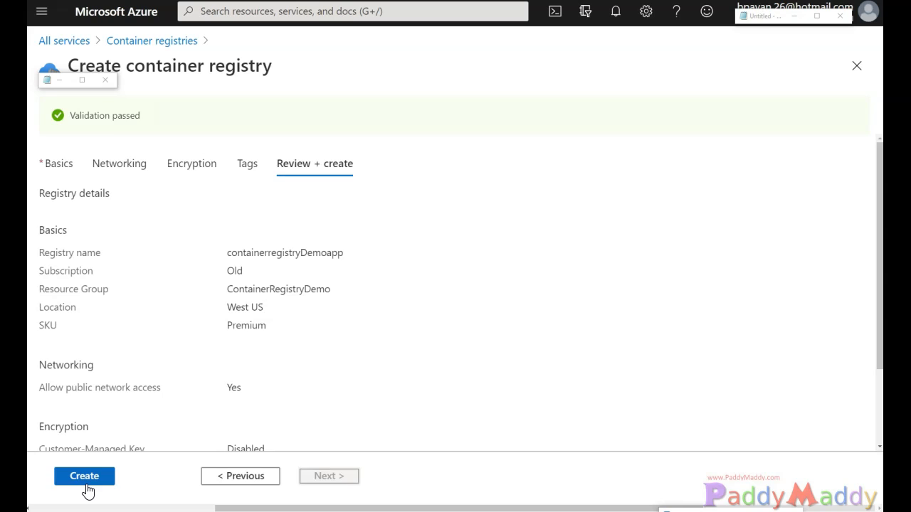
{"action": "left_click", "coordinate": [84, 475]}
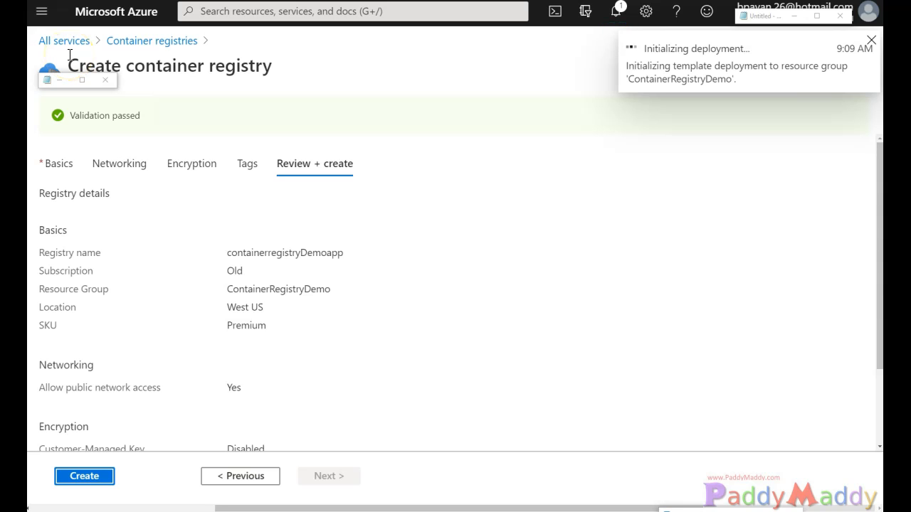
{"action": "left_click", "coordinate": [84, 476]}
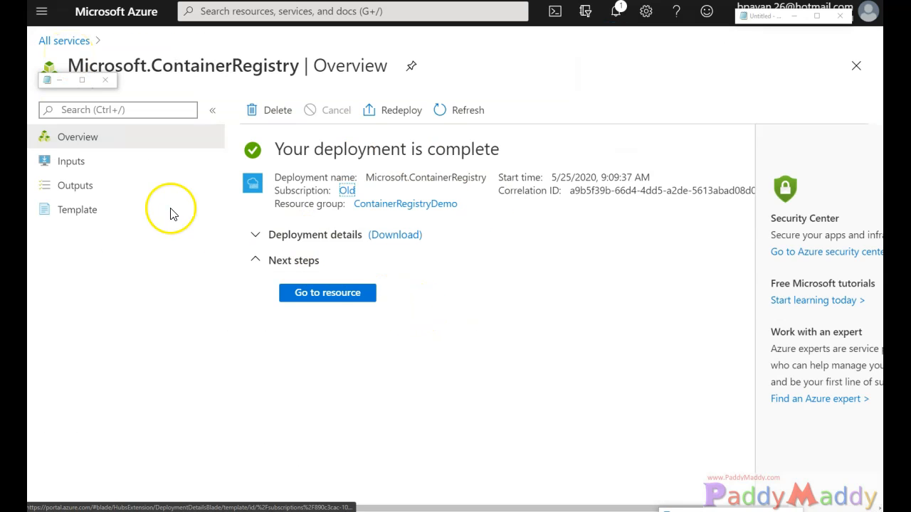
Step: View the registry's access keys showing containerregistrydemoapp.azurecr.io, then its Identity settings
{"action": "left_click", "coordinate": [327, 293]}
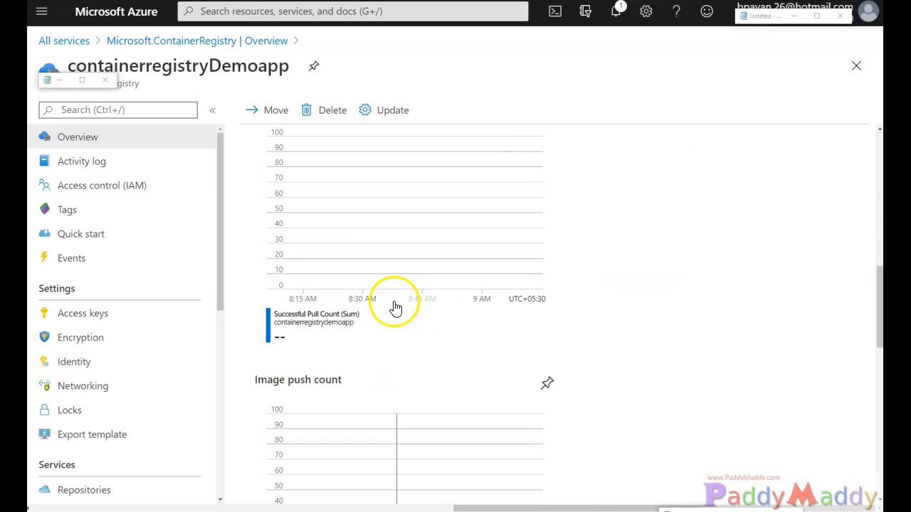
{"action": "left_click", "coordinate": [82, 313]}
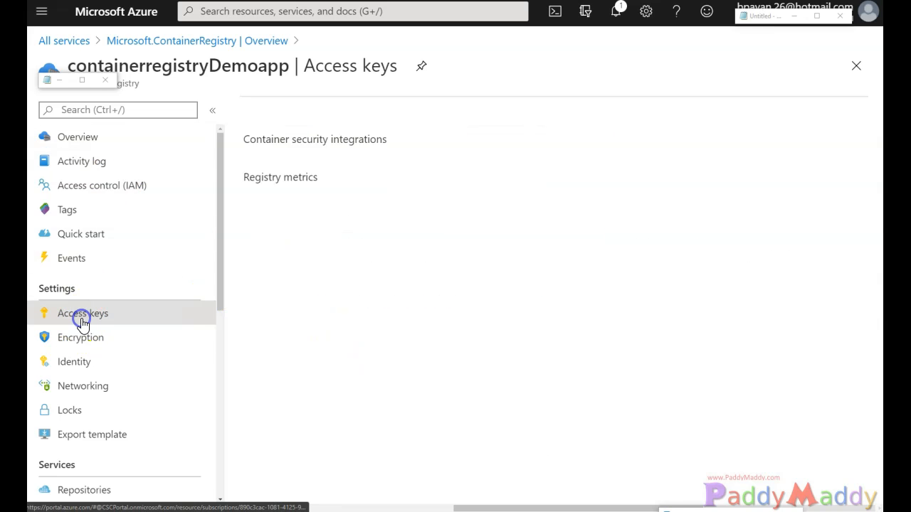
{"action": "left_click", "coordinate": [82, 313]}
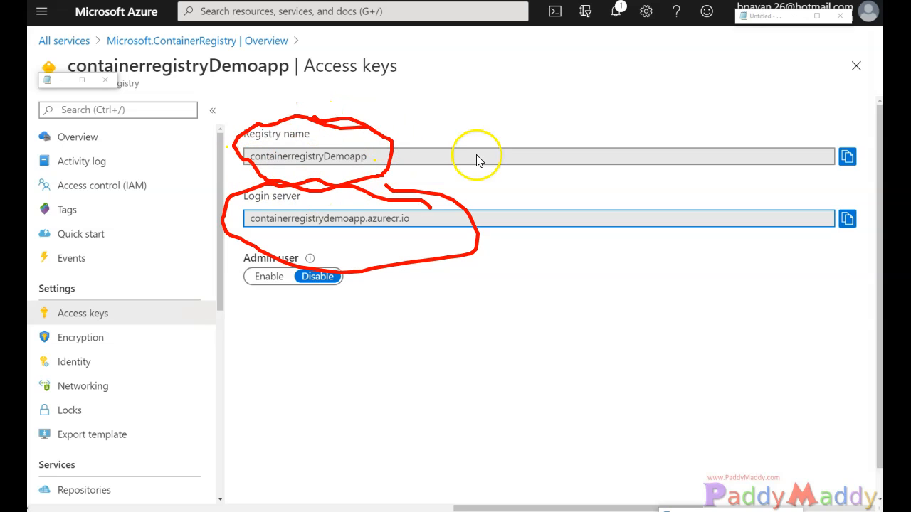
{"action": "mouse_move", "coordinate": [384, 239]}
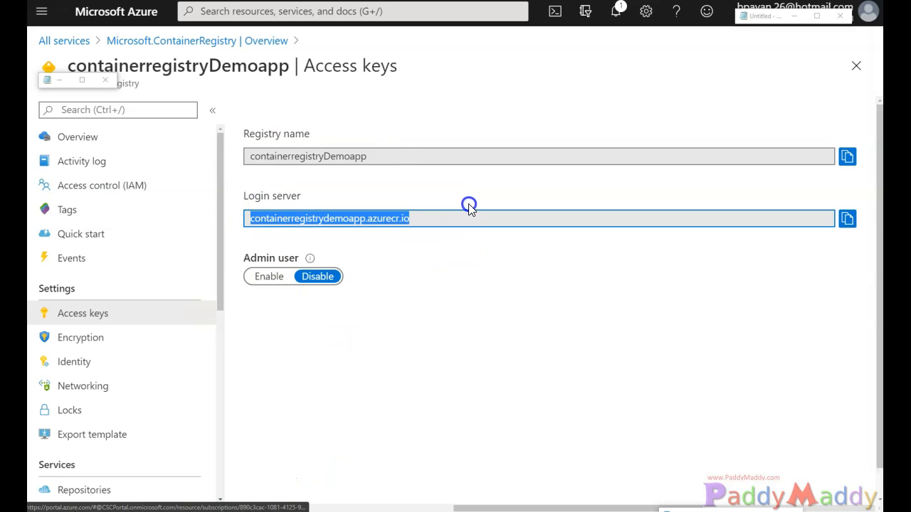
{"action": "left_click", "coordinate": [73, 360]}
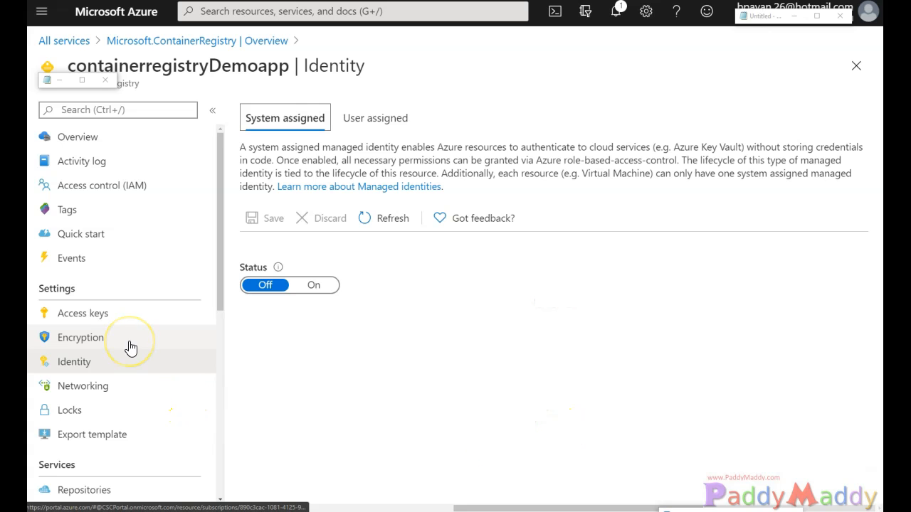
{"action": "mouse_move", "coordinate": [339, 158]}
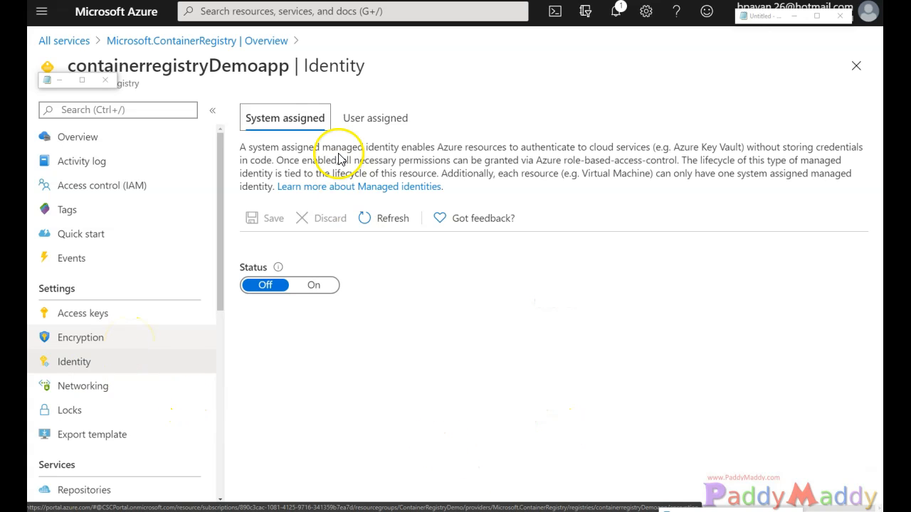
{"action": "mouse_move", "coordinate": [288, 227]}
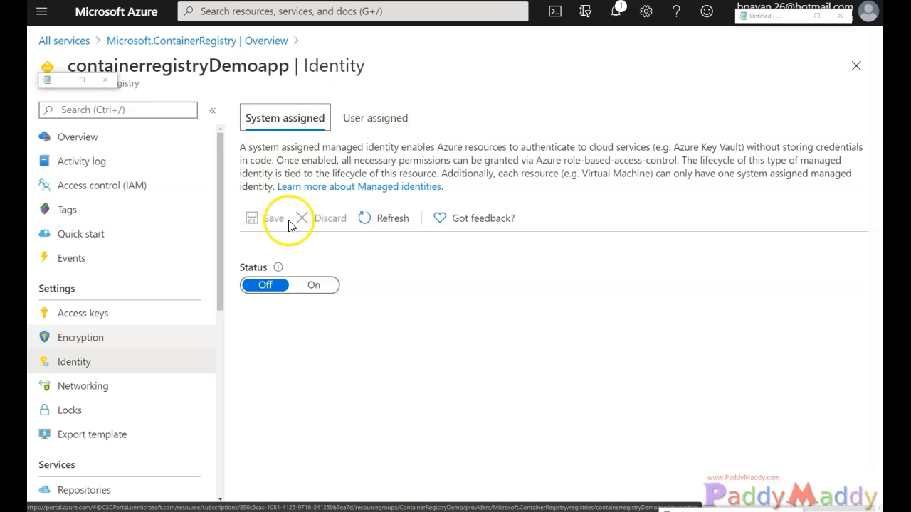
{"action": "mouse_move", "coordinate": [520, 170]}
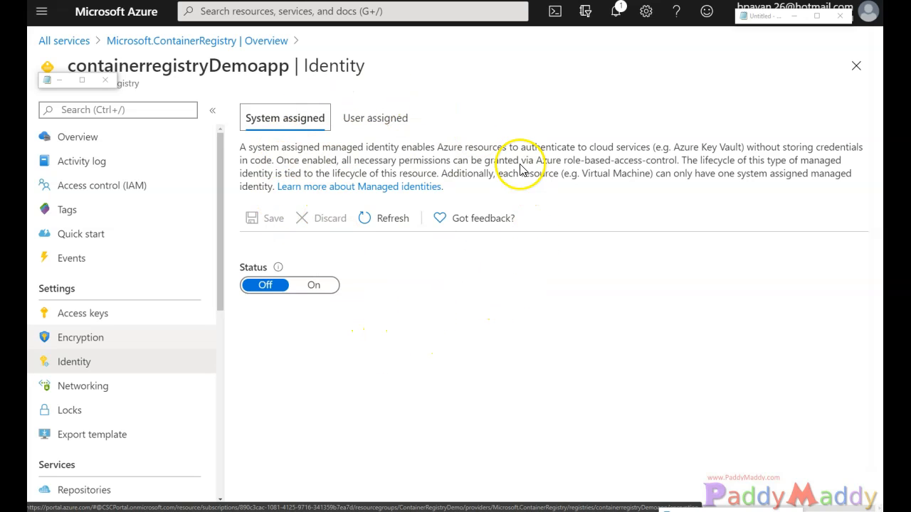
{"action": "mouse_move", "coordinate": [412, 402]}
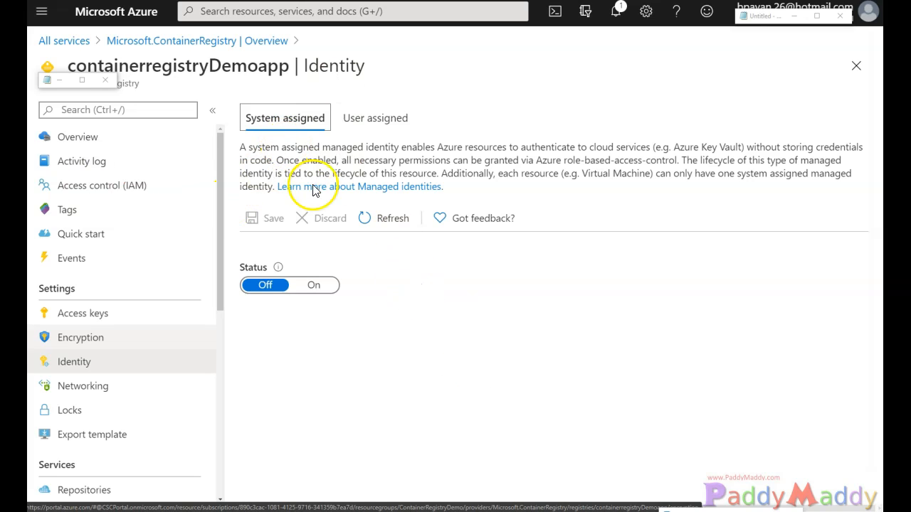
{"action": "mouse_move", "coordinate": [560, 168]}
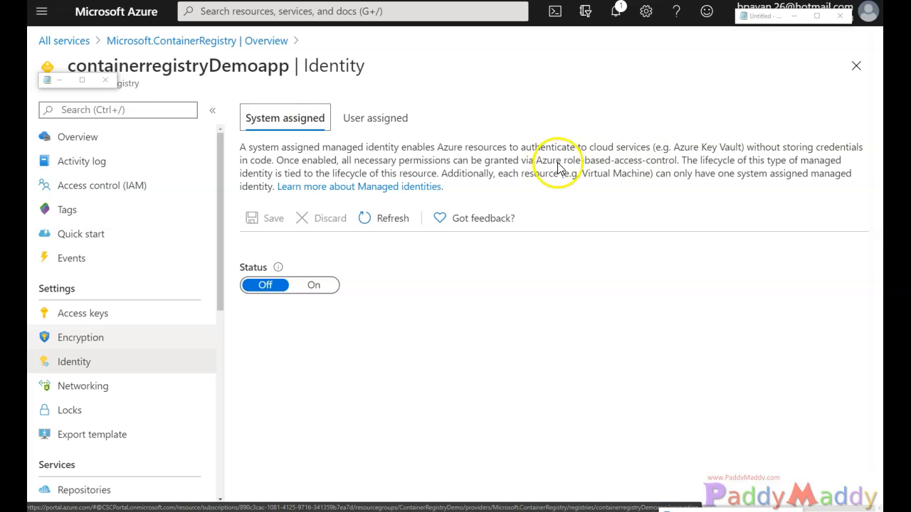
{"action": "mouse_move", "coordinate": [456, 389]}
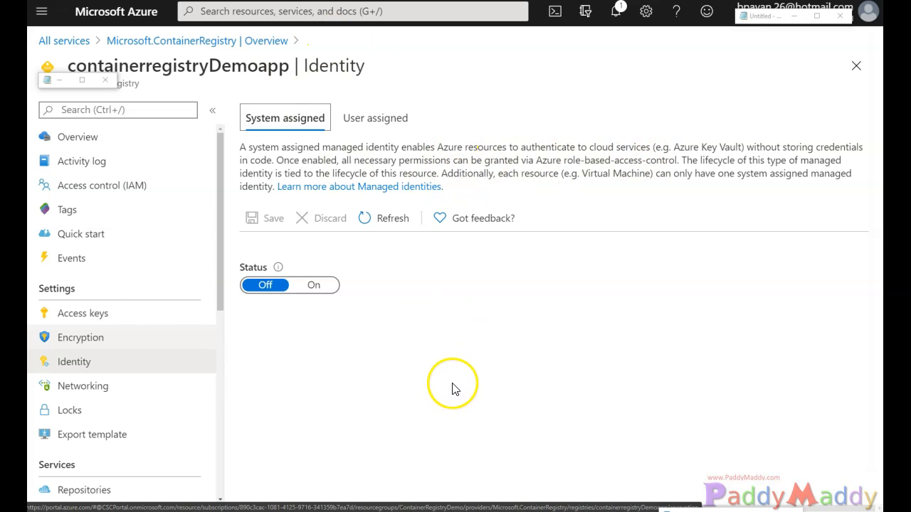
{"action": "mouse_move", "coordinate": [489, 384]}
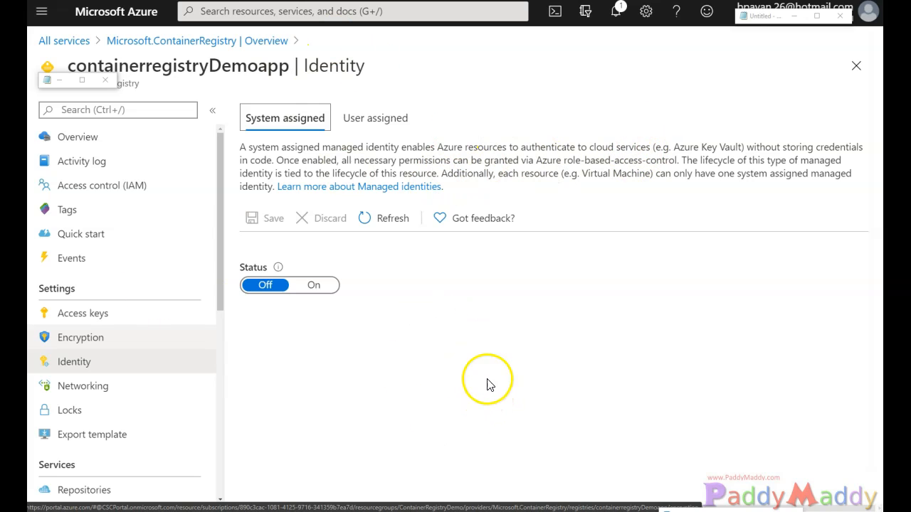
{"action": "mouse_move", "coordinate": [557, 186]}
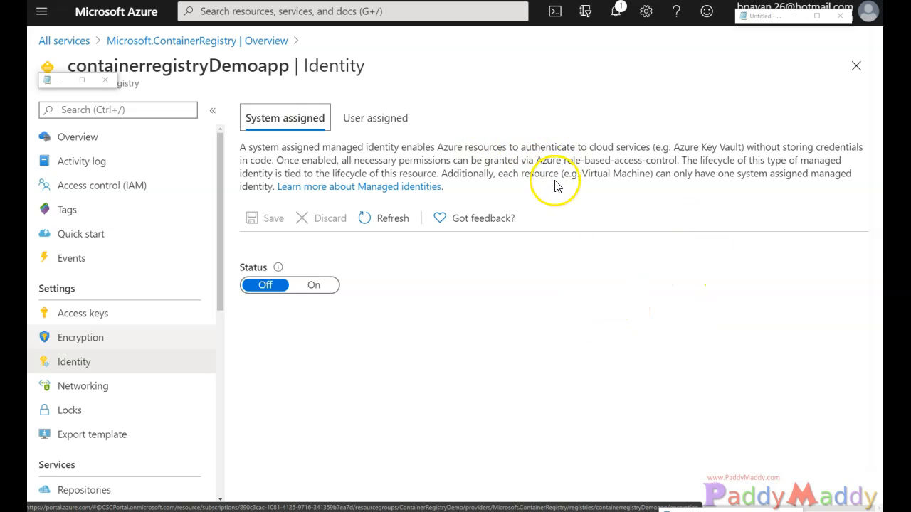
{"action": "mouse_move", "coordinate": [475, 296]}
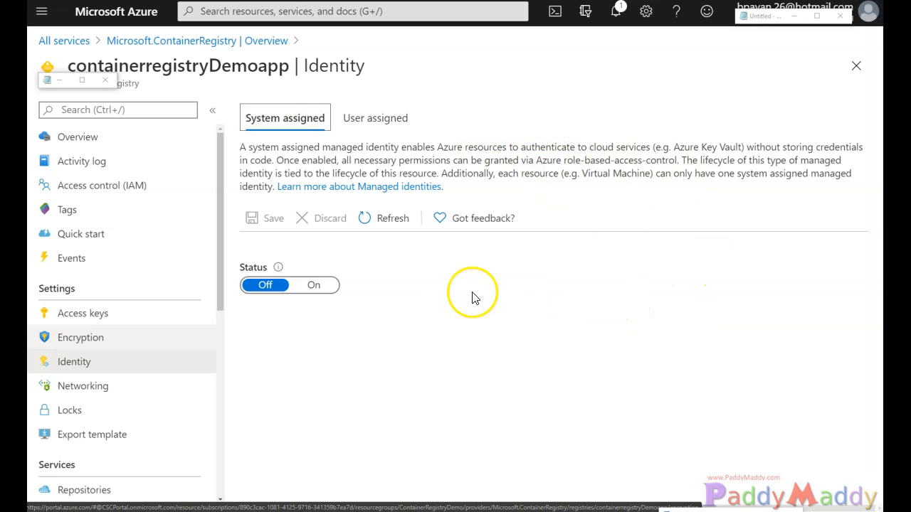
{"action": "mouse_move", "coordinate": [853, 153]}
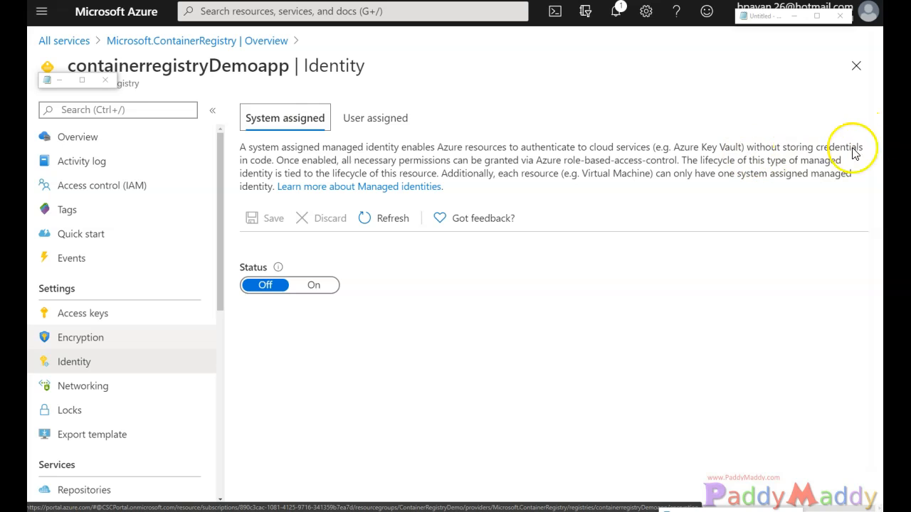
{"action": "mouse_move", "coordinate": [240, 397]}
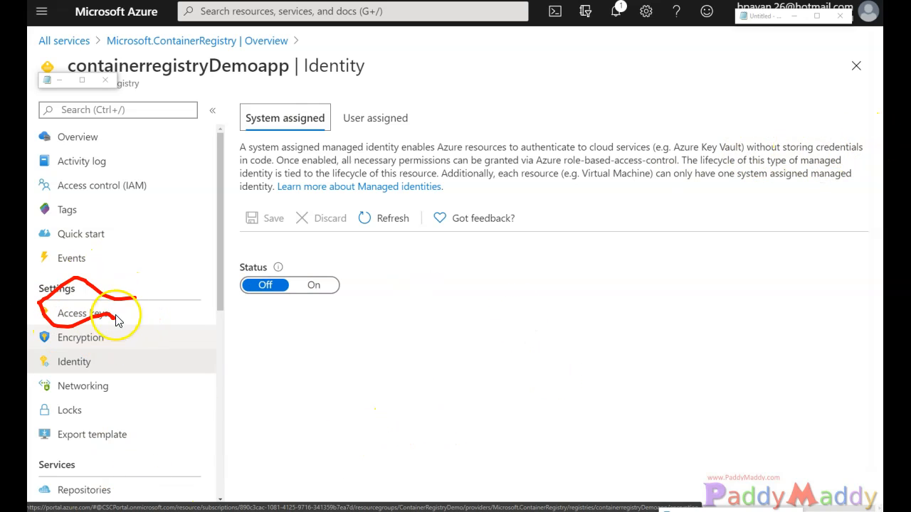
{"action": "mouse_move", "coordinate": [418, 306]}
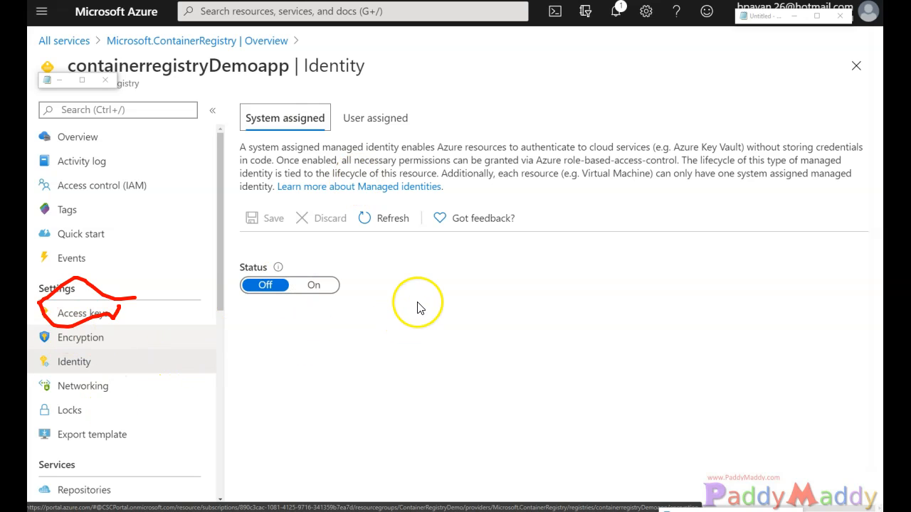
{"action": "mouse_move", "coordinate": [303, 273]}
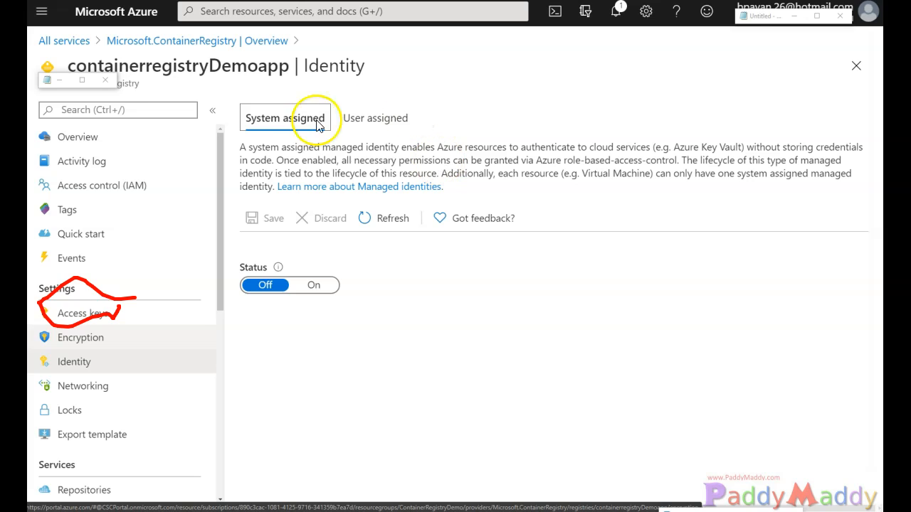
{"action": "mouse_move", "coordinate": [825, 175]}
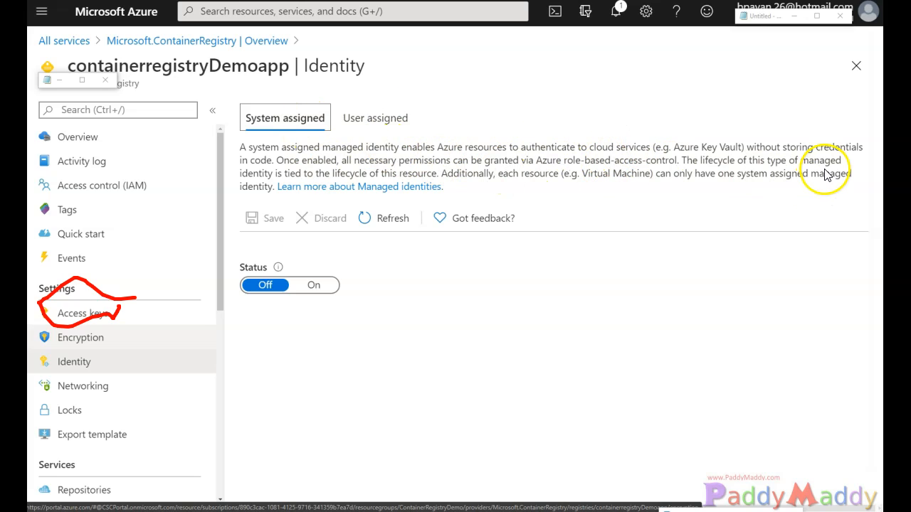
{"action": "mouse_move", "coordinate": [500, 471]}
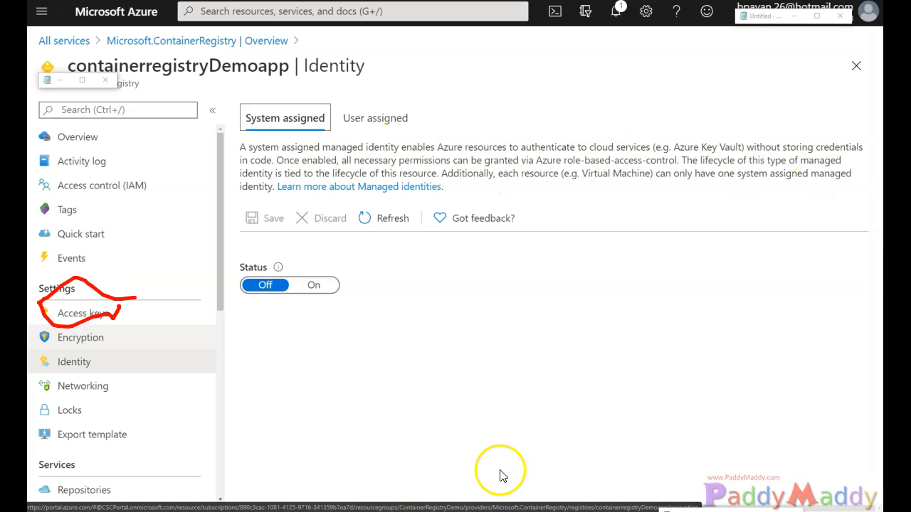
{"action": "mouse_move", "coordinate": [99, 195]}
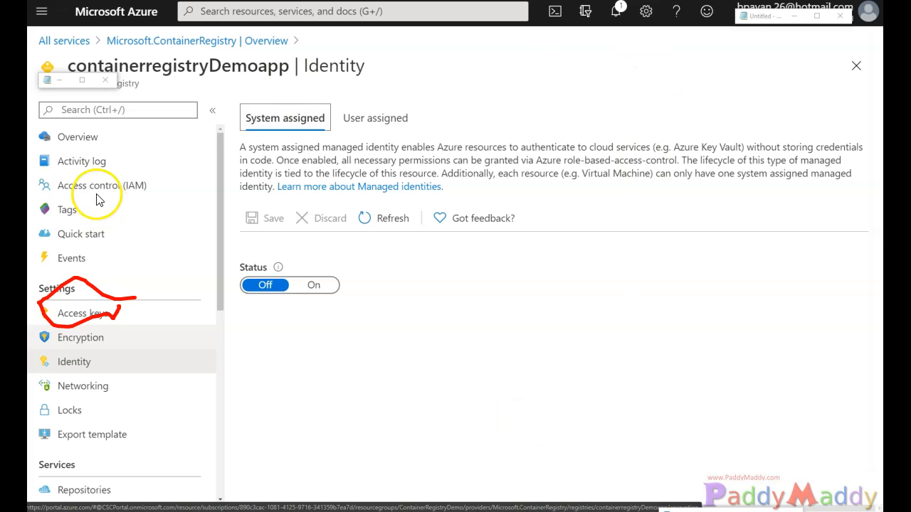
{"action": "mouse_move", "coordinate": [61, 188]}
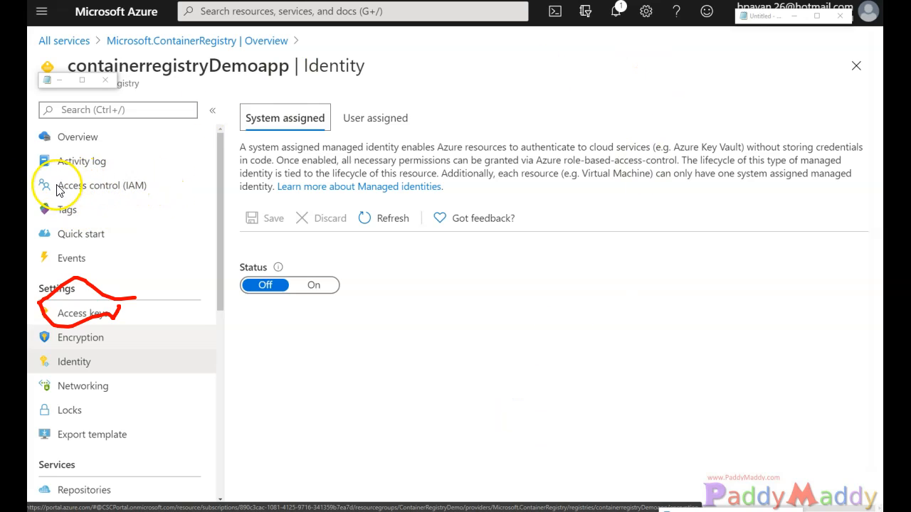
{"action": "mouse_move", "coordinate": [57, 189]}
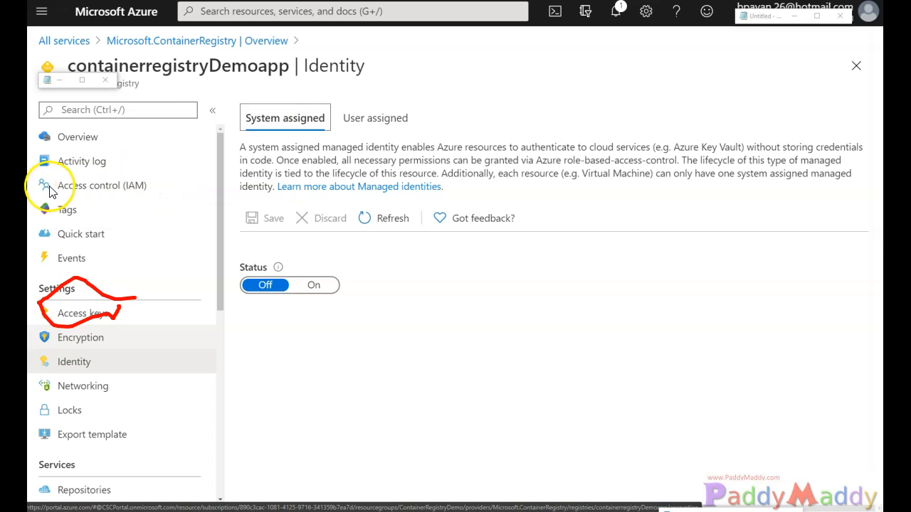
{"action": "mouse_move", "coordinate": [553, 298]}
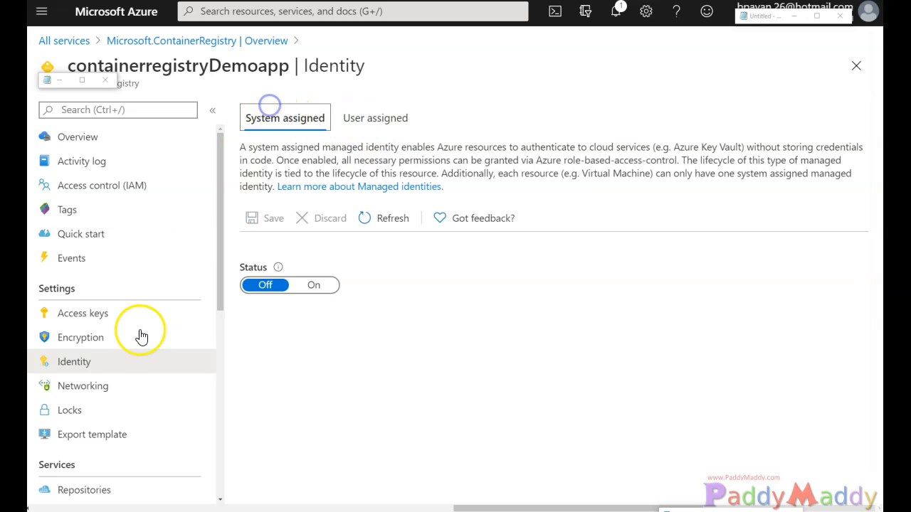
Step: Review the registry's Encryption and Identity pages, then load its Networking settings
{"action": "left_click", "coordinate": [80, 338]}
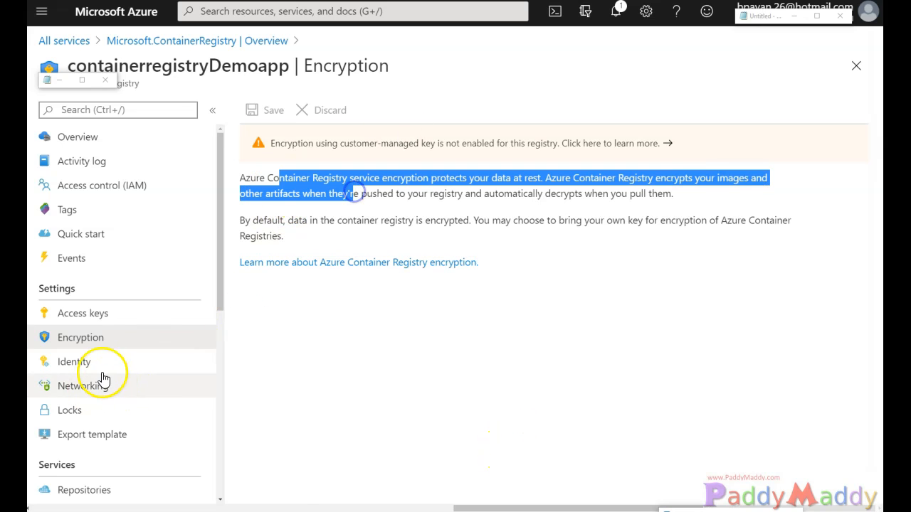
{"action": "left_click", "coordinate": [73, 360]}
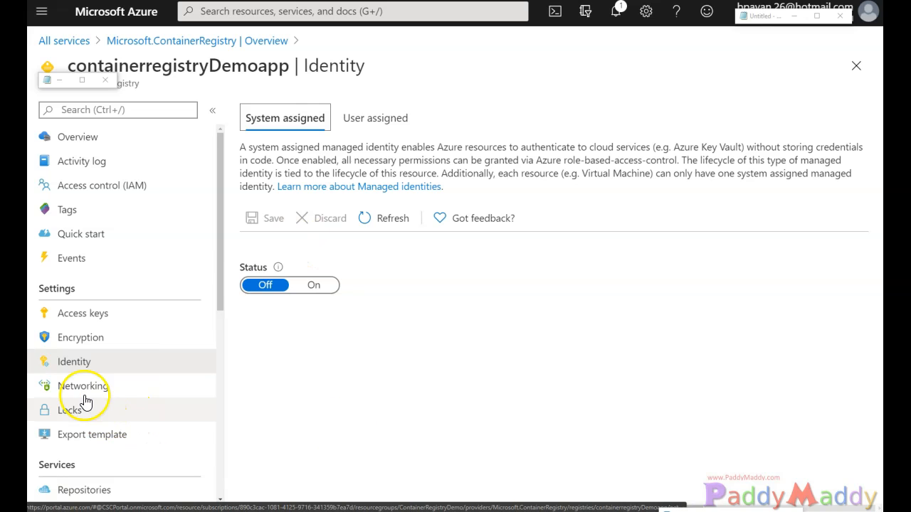
{"action": "left_click", "coordinate": [82, 385]}
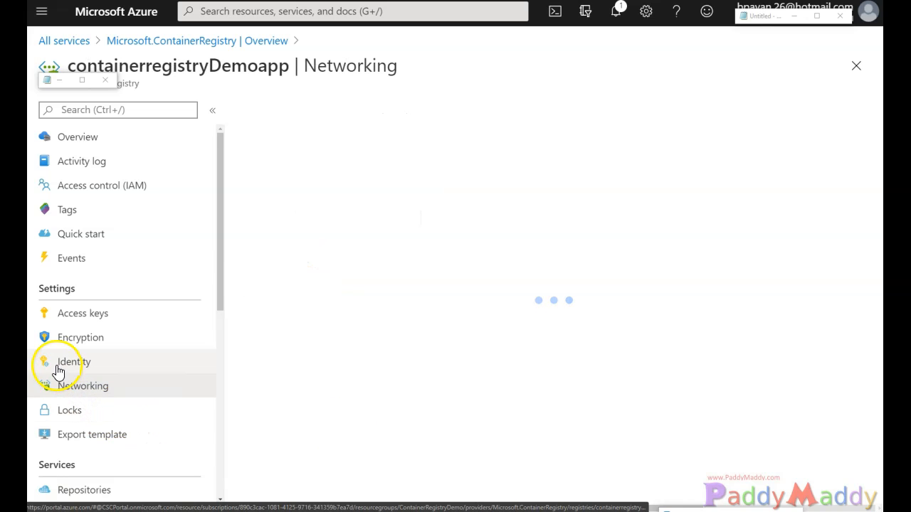
{"action": "left_click", "coordinate": [83, 385]}
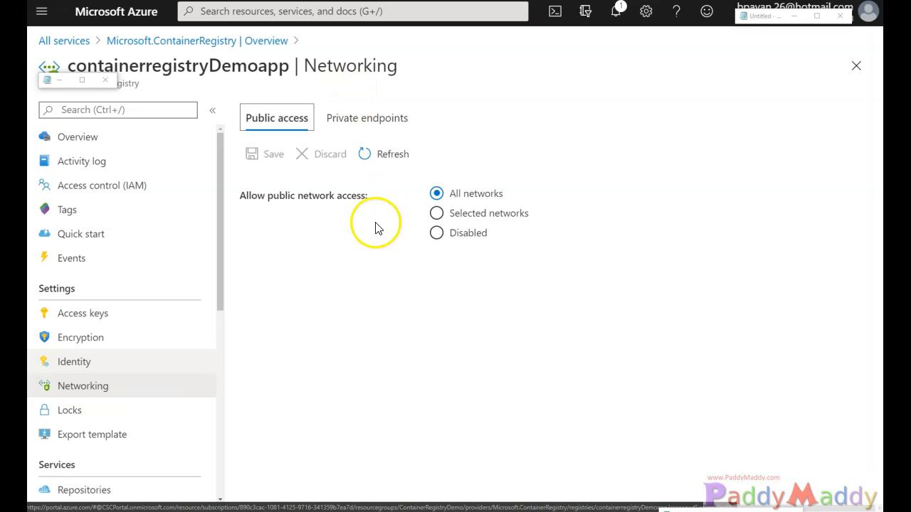
{"action": "mouse_move", "coordinate": [264, 210]}
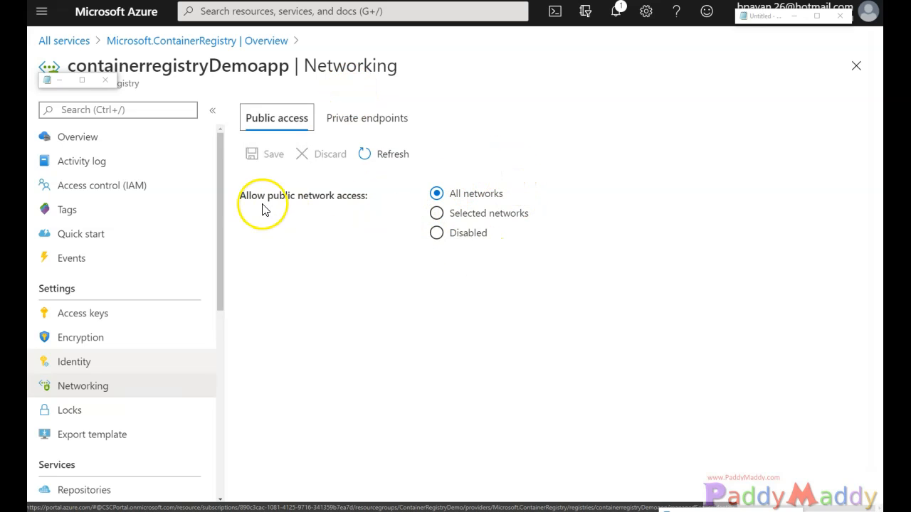
{"action": "mouse_move", "coordinate": [541, 227]}
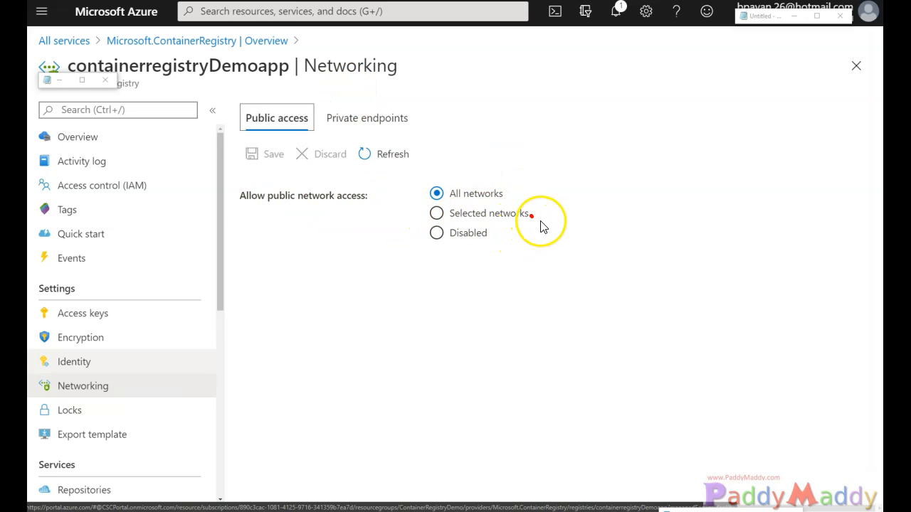
{"action": "mouse_move", "coordinate": [315, 96]}
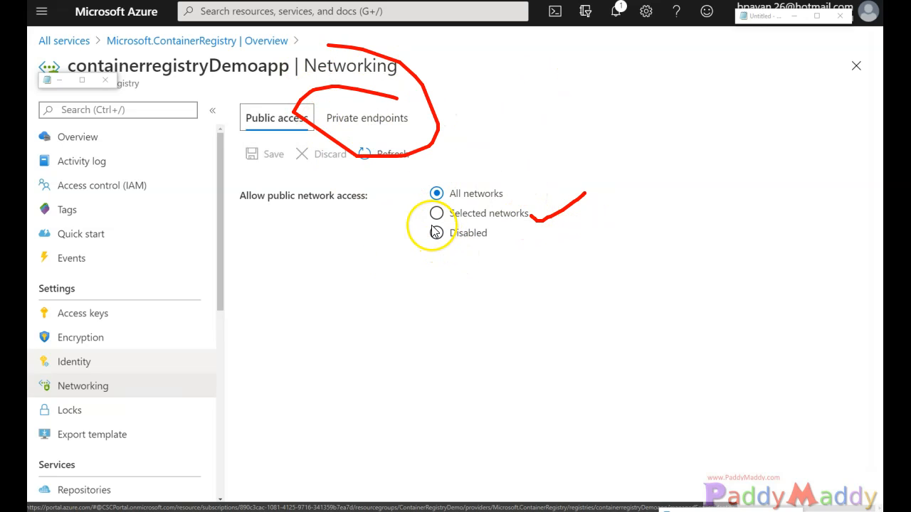
{"action": "mouse_move", "coordinate": [466, 344]}
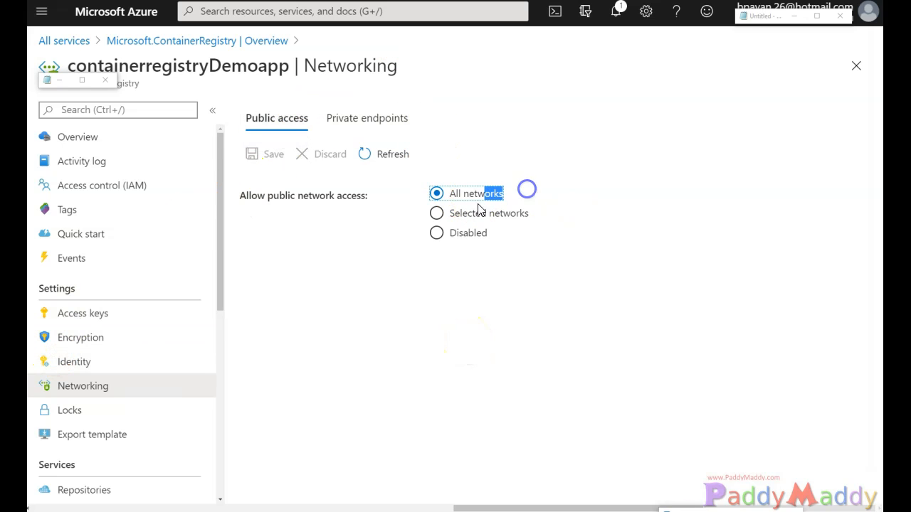
Step: Launch Cloud Shell from the ContainerRegistryDemo group and create its storage under the Old subscription
{"action": "left_click", "coordinate": [145, 41]}
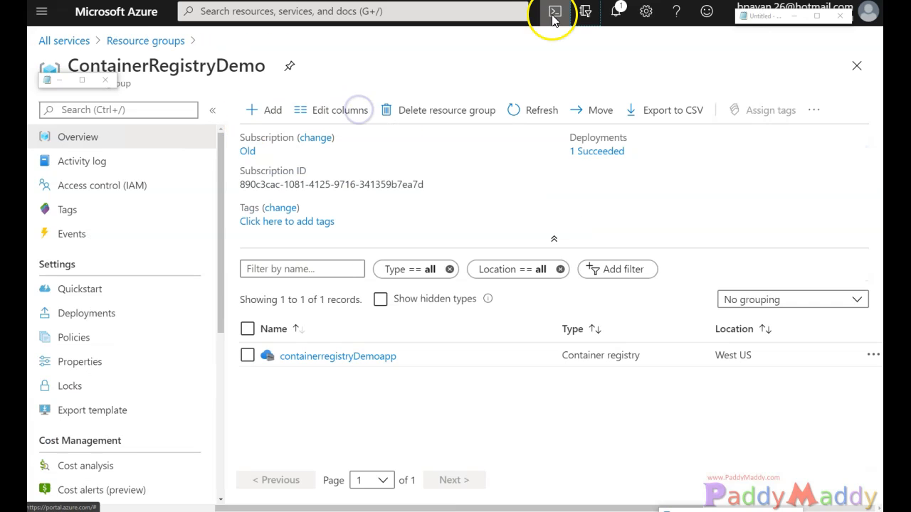
{"action": "left_click", "coordinate": [554, 13]}
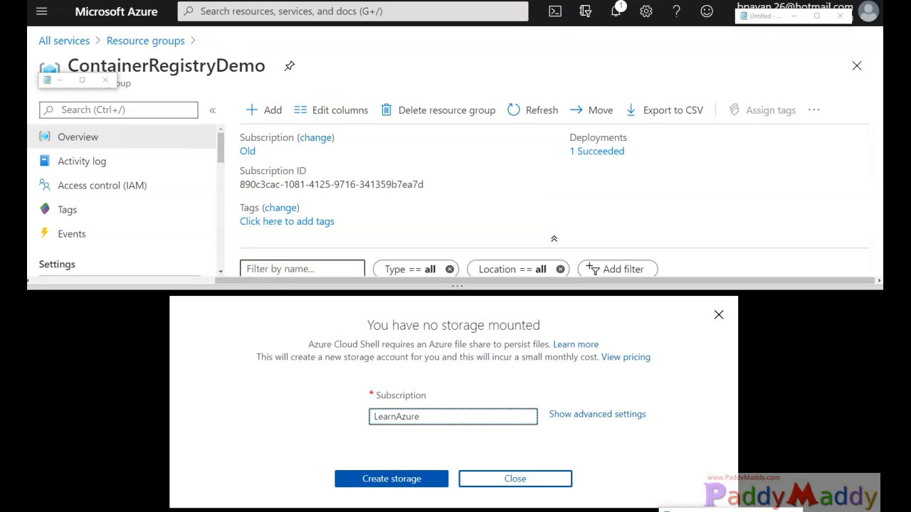
{"action": "mouse_move", "coordinate": [646, 12]}
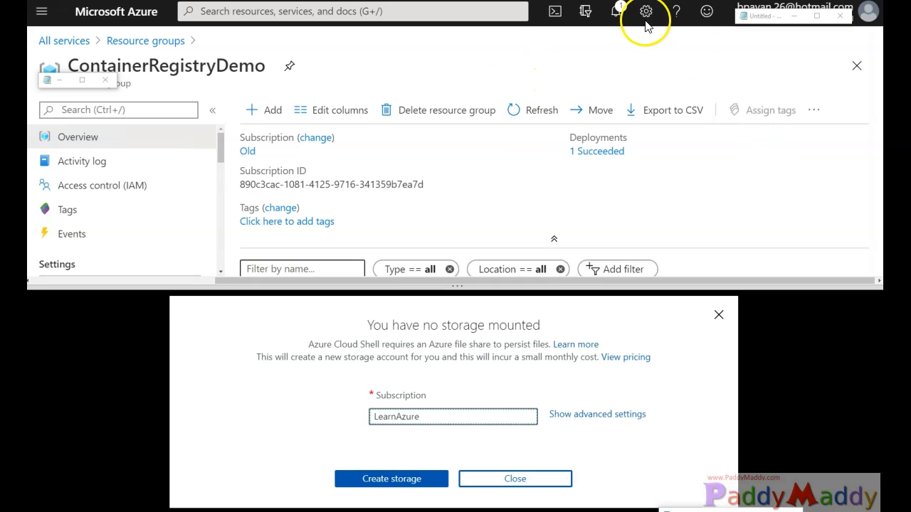
{"action": "mouse_move", "coordinate": [619, 36]}
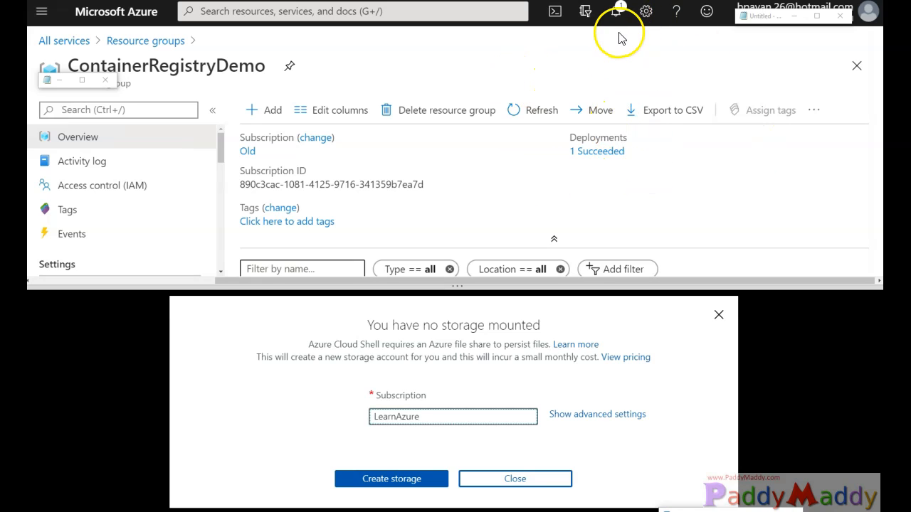
{"action": "mouse_move", "coordinate": [583, 13]}
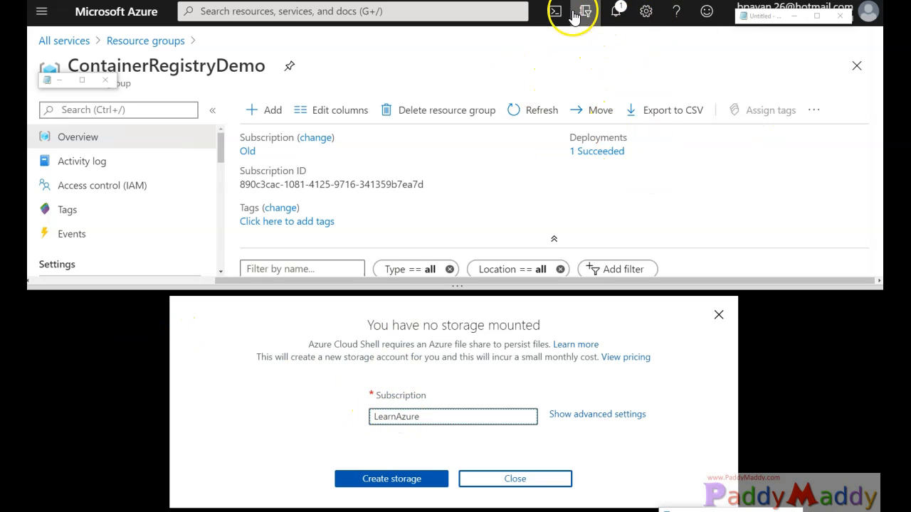
{"action": "mouse_move", "coordinate": [260, 165]}
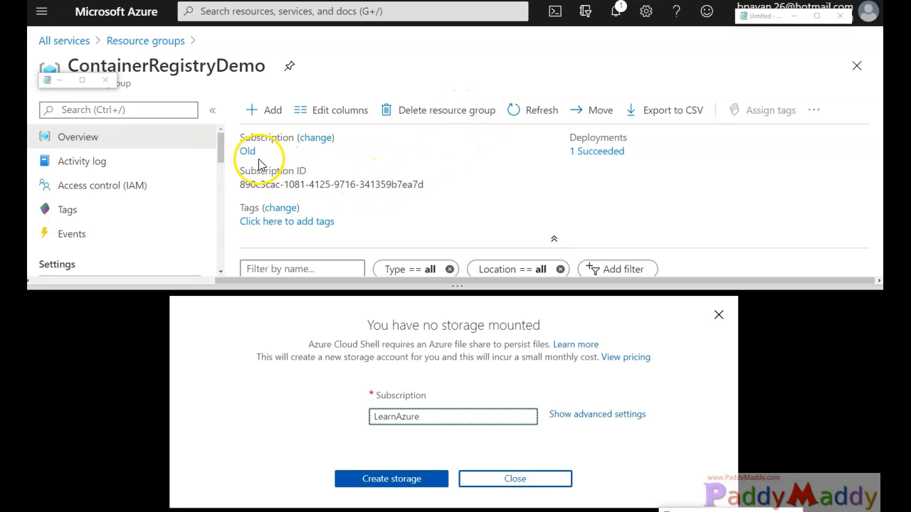
{"action": "left_click", "coordinate": [452, 416]}
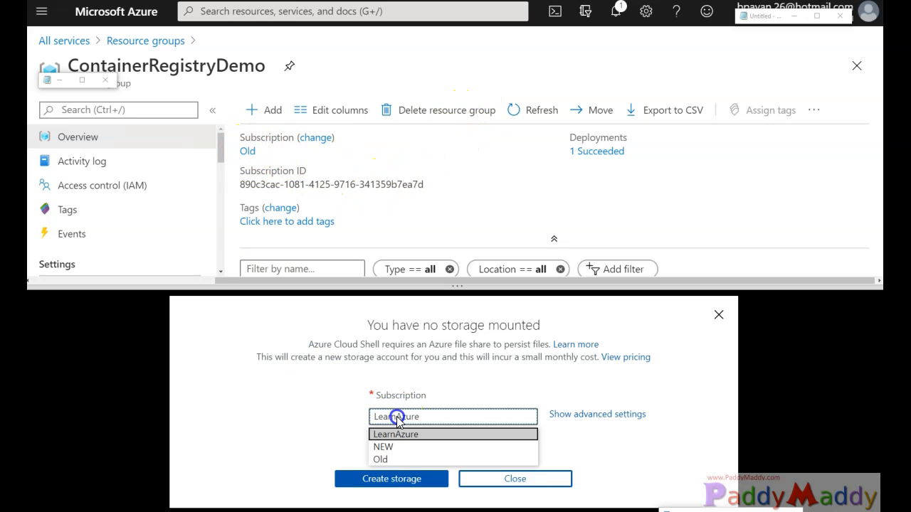
{"action": "left_click", "coordinate": [380, 459]}
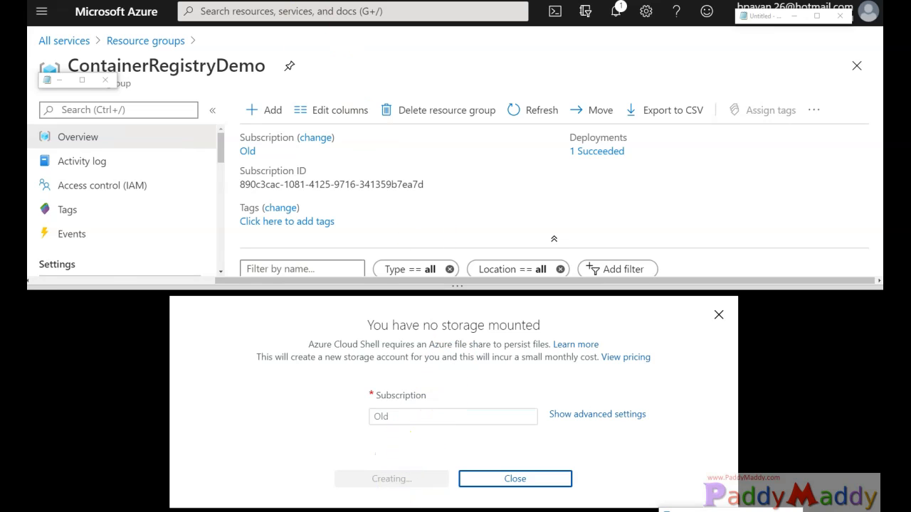
{"action": "left_click", "coordinate": [514, 478]}
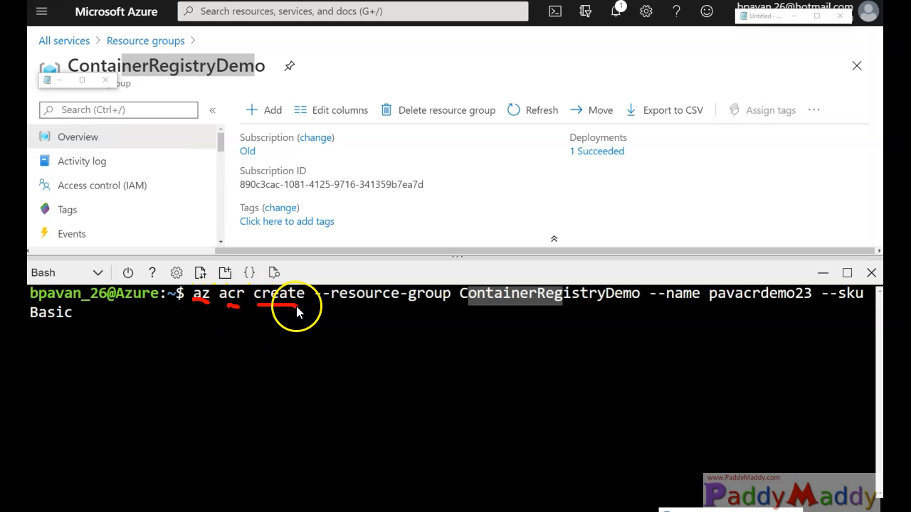
{"action": "mouse_move", "coordinate": [242, 307]}
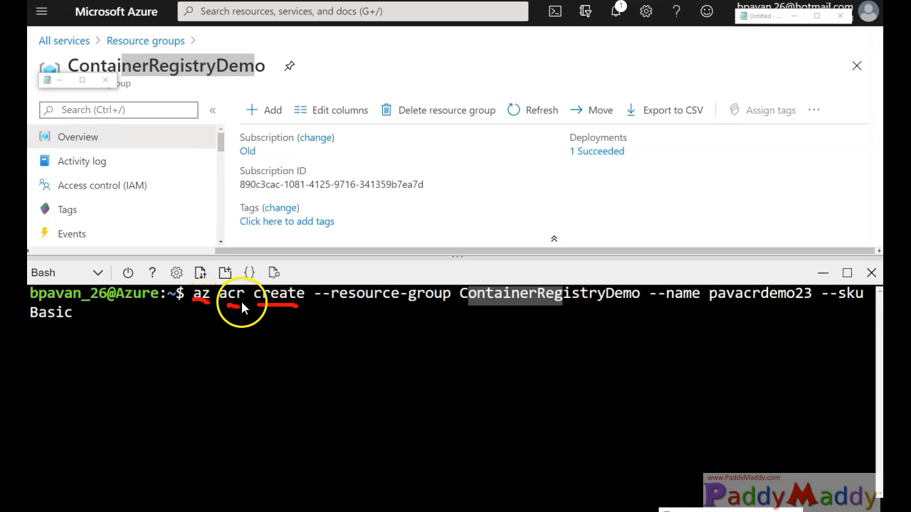
{"action": "mouse_move", "coordinate": [341, 312]}
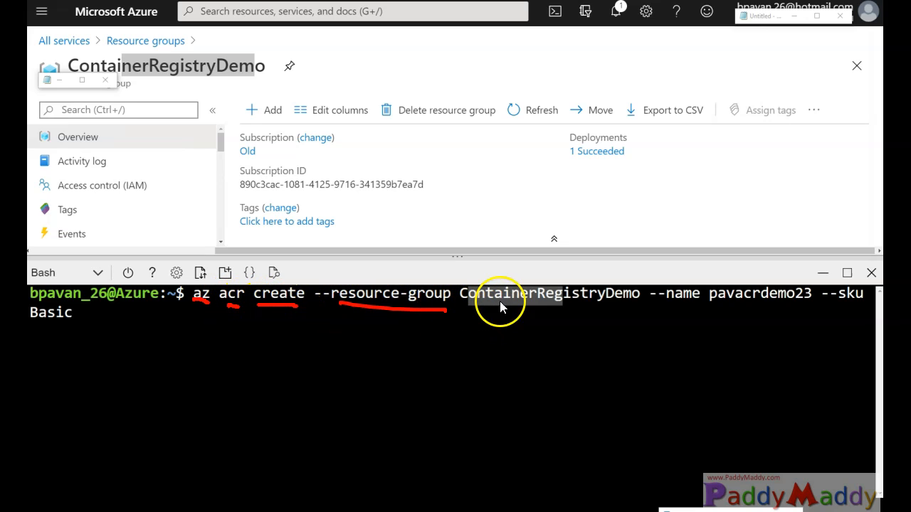
{"action": "mouse_move", "coordinate": [140, 81]}
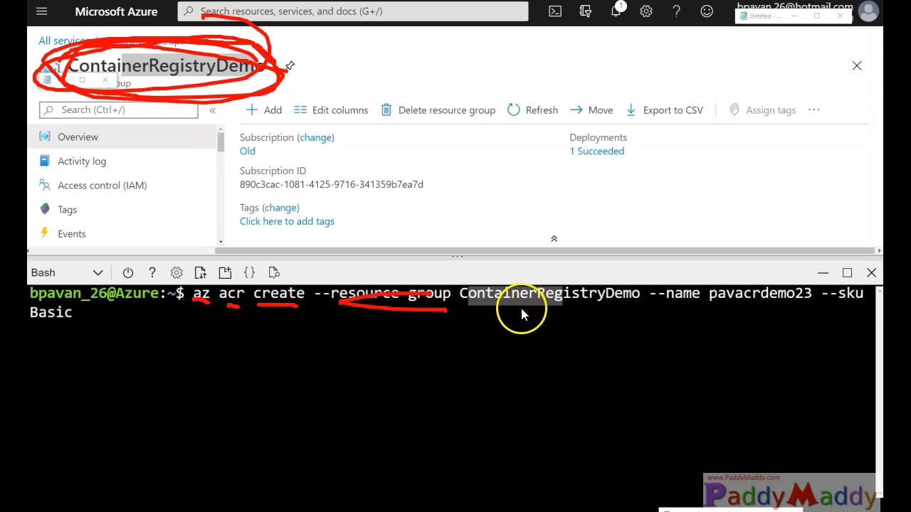
{"action": "mouse_move", "coordinate": [641, 328]}
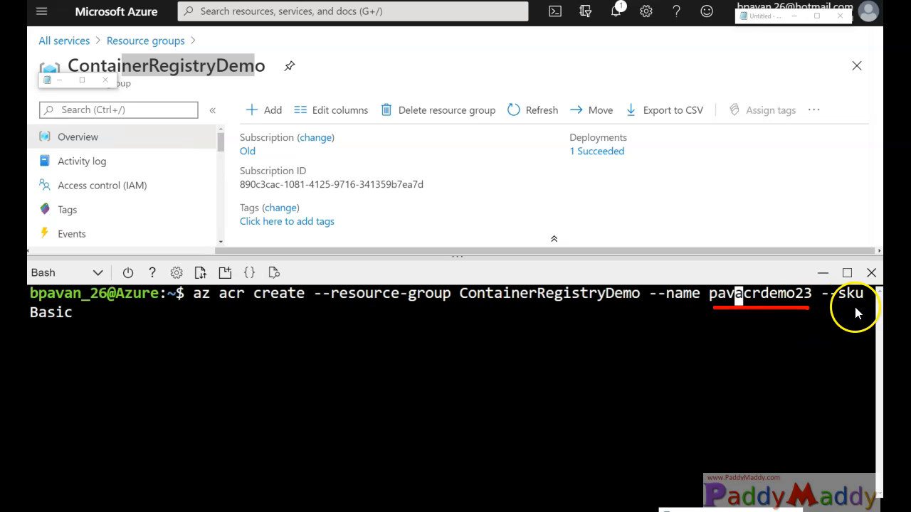
{"action": "mouse_move", "coordinate": [84, 353]}
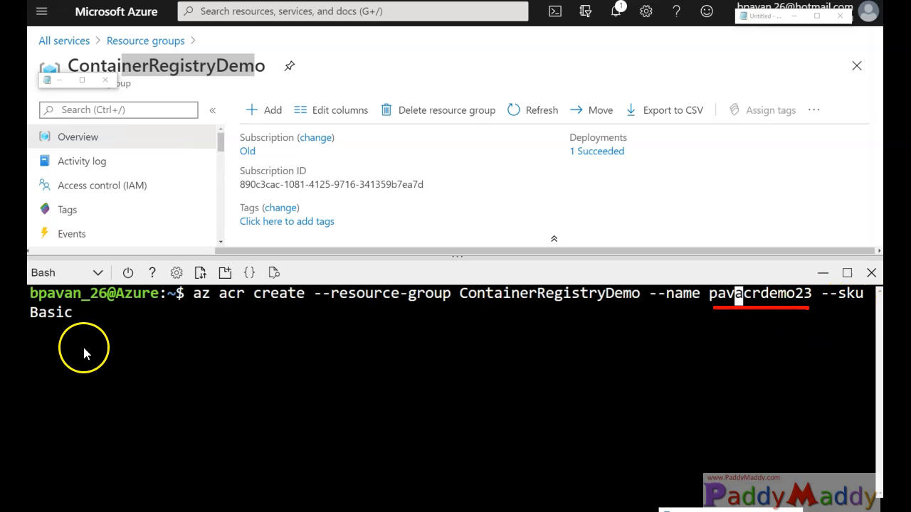
{"action": "mouse_move", "coordinate": [554, 239]}
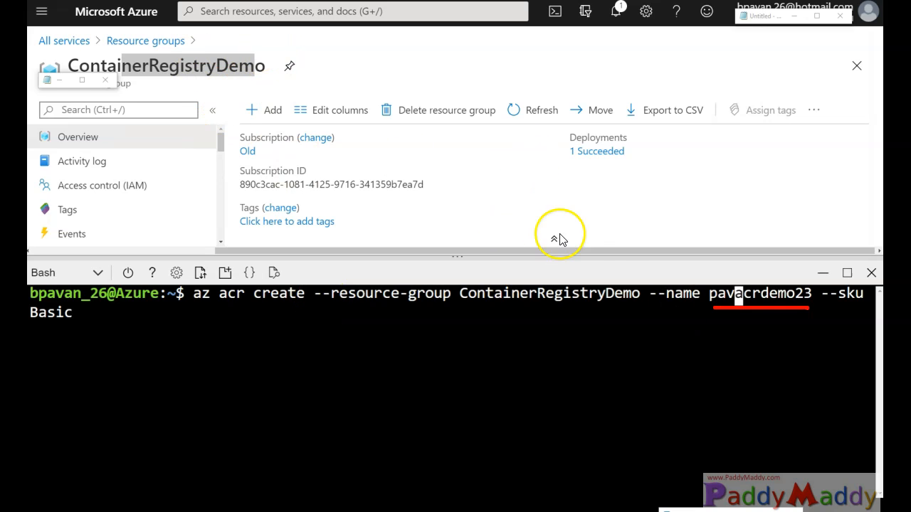
{"action": "mouse_move", "coordinate": [82, 332]}
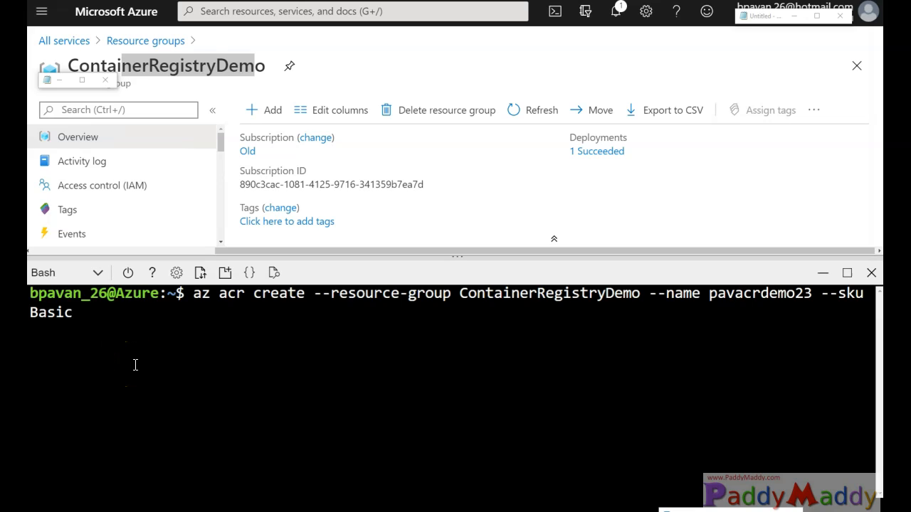
Step: Run az acr create for Basic registry pavacrdemo23, then browse All services > Containers
{"action": "key", "text": "Return"}
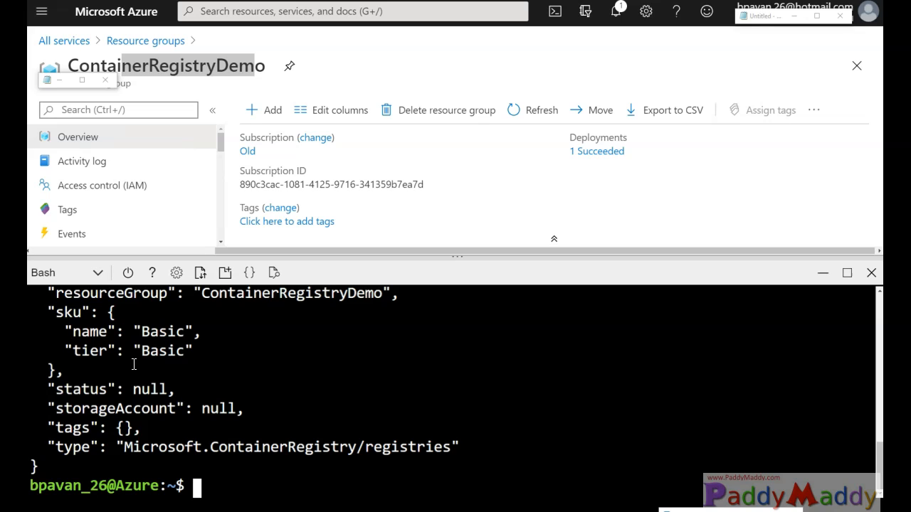
{"action": "mouse_move", "coordinate": [239, 359]}
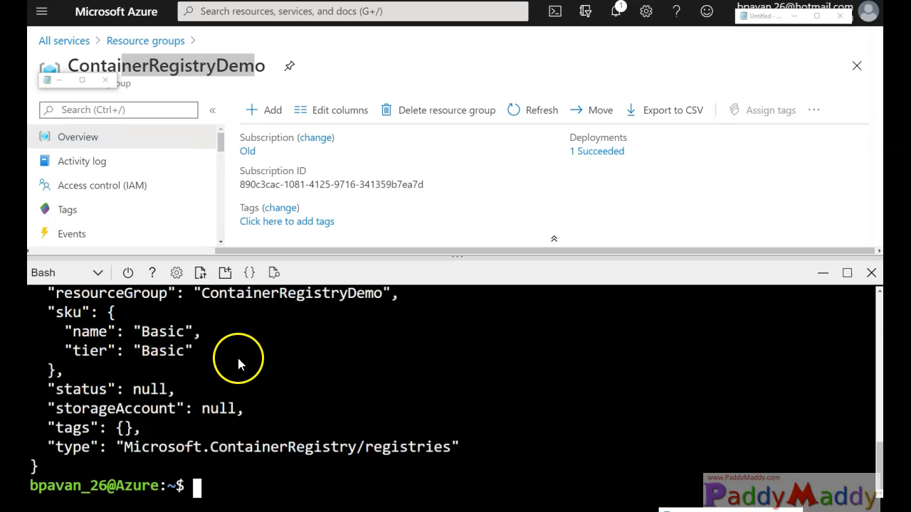
{"action": "mouse_move", "coordinate": [811, 284]}
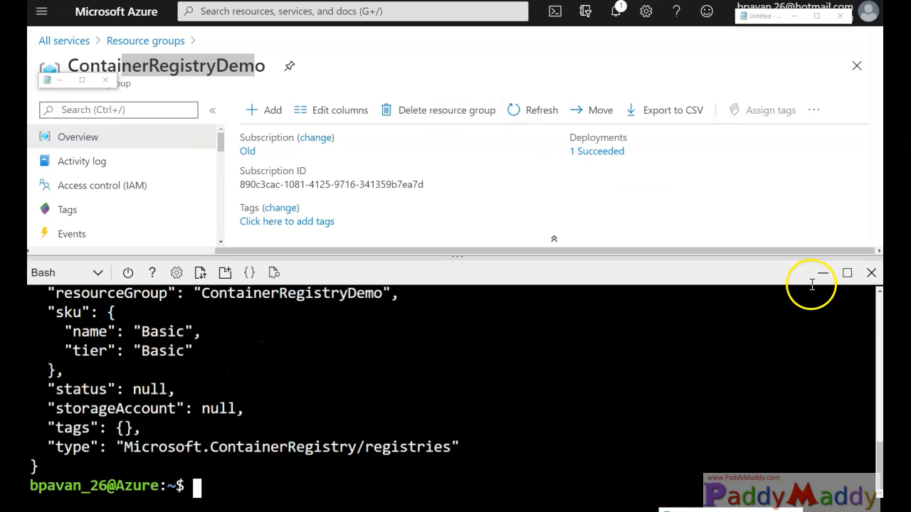
{"action": "mouse_move", "coordinate": [575, 266]}
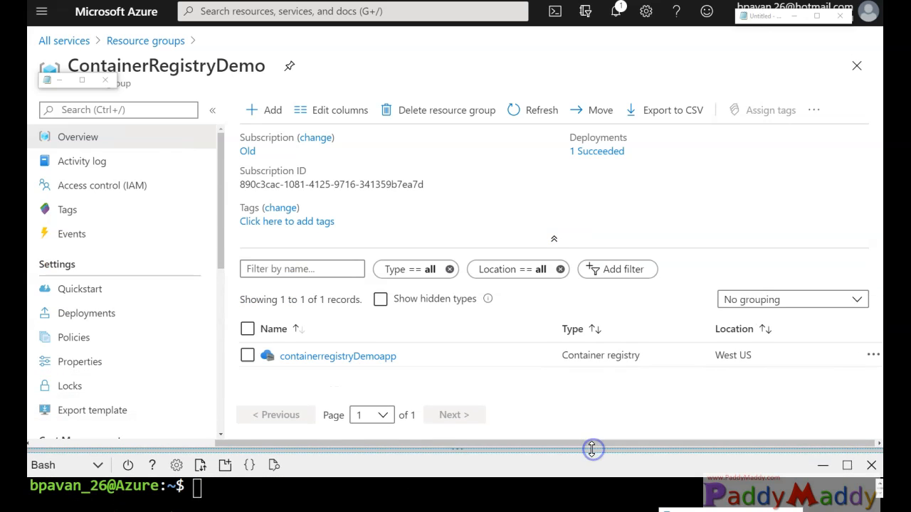
{"action": "left_click", "coordinate": [64, 41]}
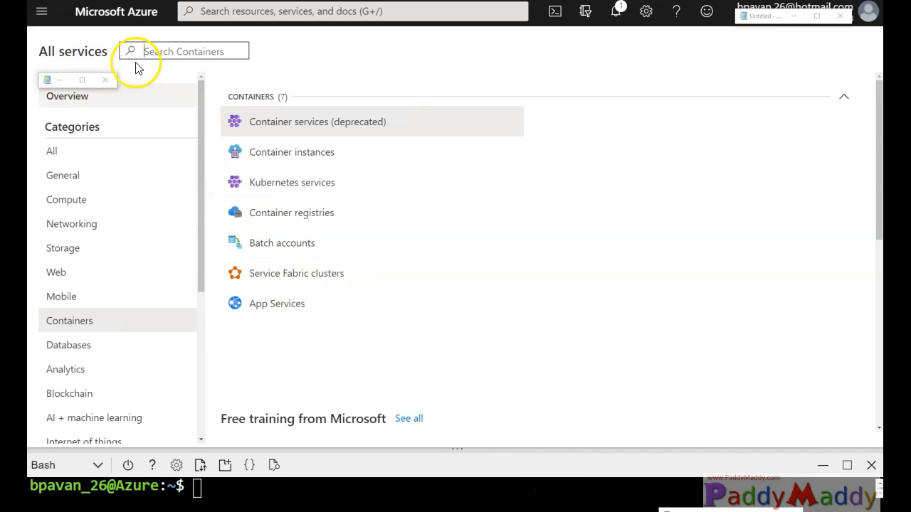
Step: Search 'cont', go to Container registries and refresh to list containerregistryDemoapp and pavacrdemo23
{"action": "left_click", "coordinate": [40, 12]}
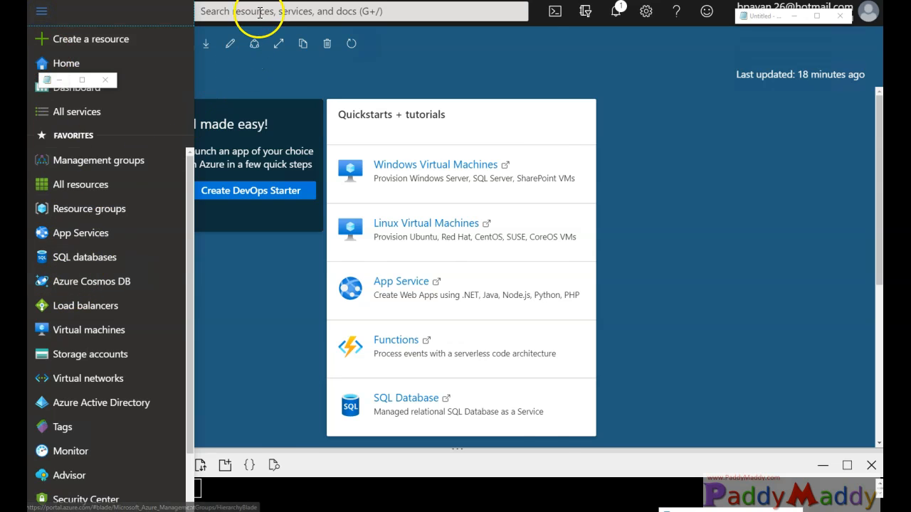
{"action": "type", "text": "cont"}
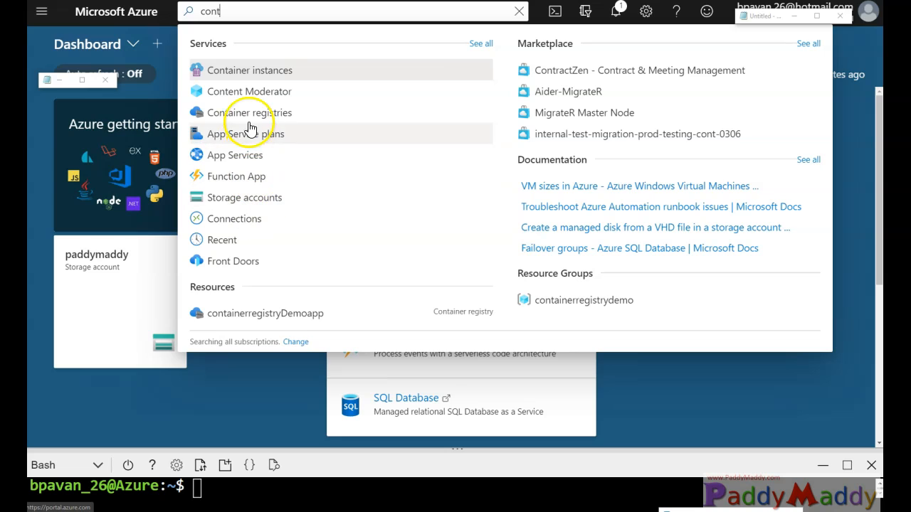
{"action": "left_click", "coordinate": [251, 112]}
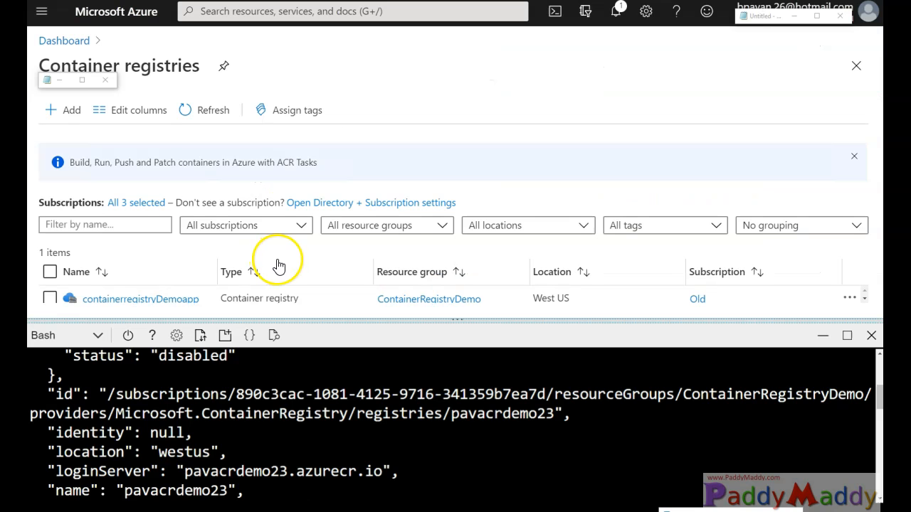
{"action": "left_click", "coordinate": [213, 109]}
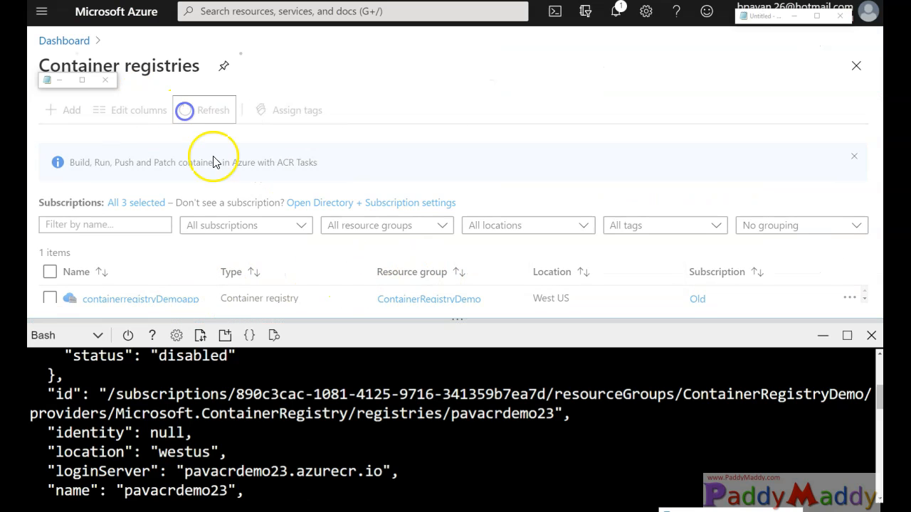
{"action": "left_click", "coordinate": [213, 109]}
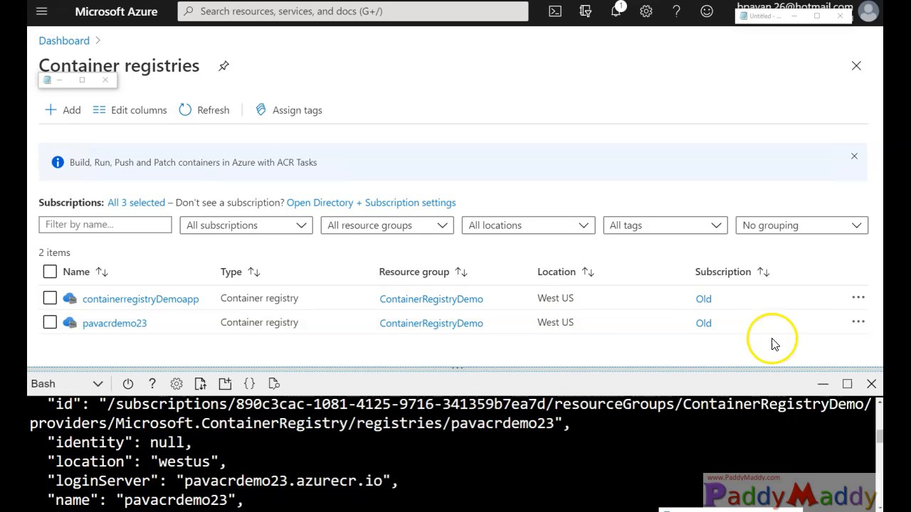
{"action": "mouse_move", "coordinate": [230, 483]}
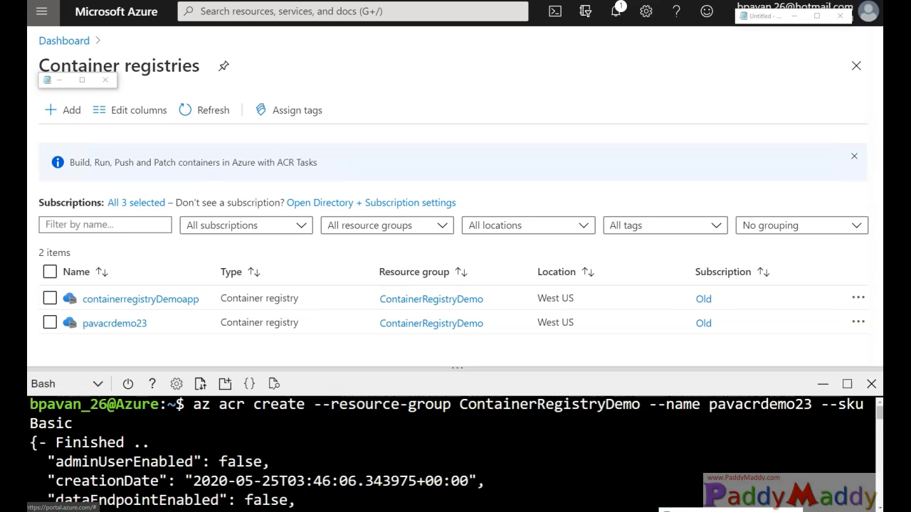
{"action": "mouse_move", "coordinate": [176, 345]}
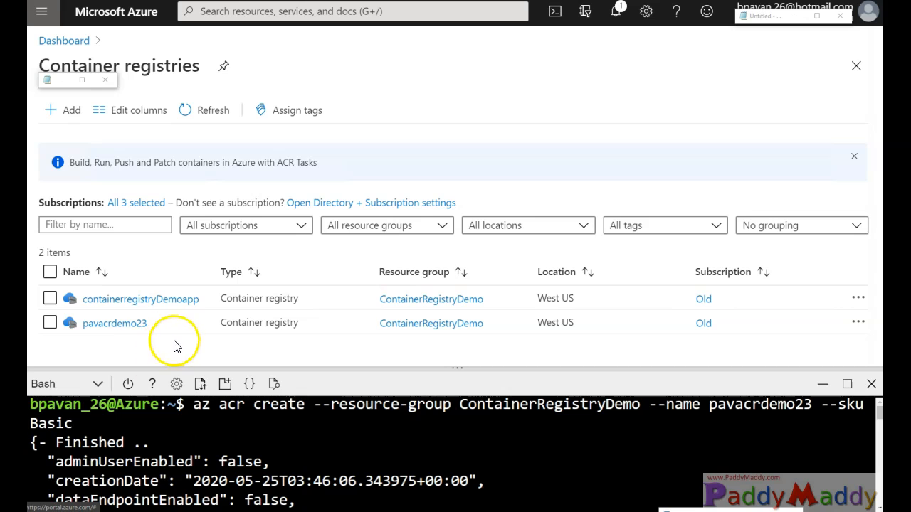